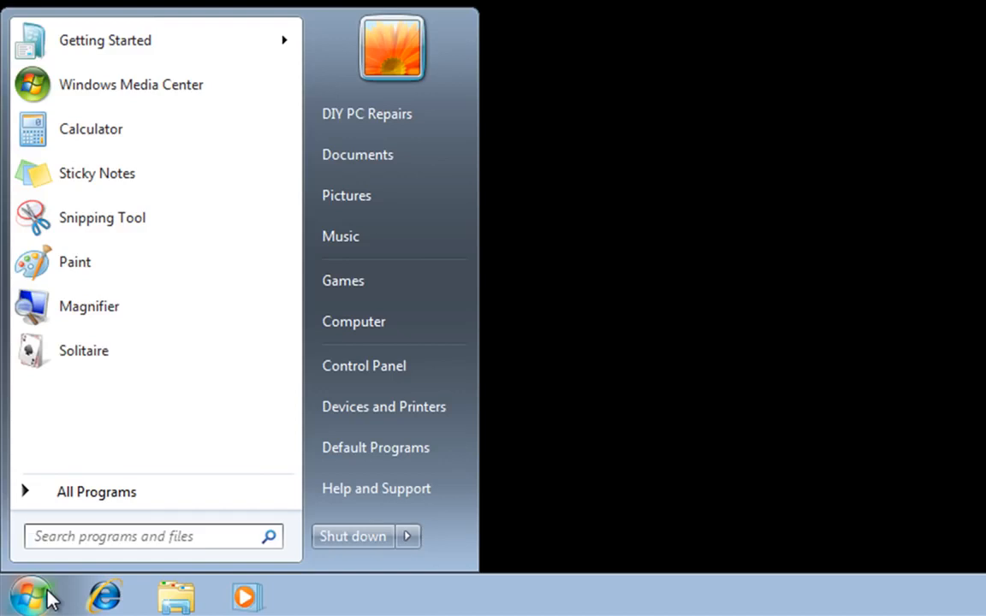
Step: Restart the computer from the Start menu's shutdown options
click(154, 535)
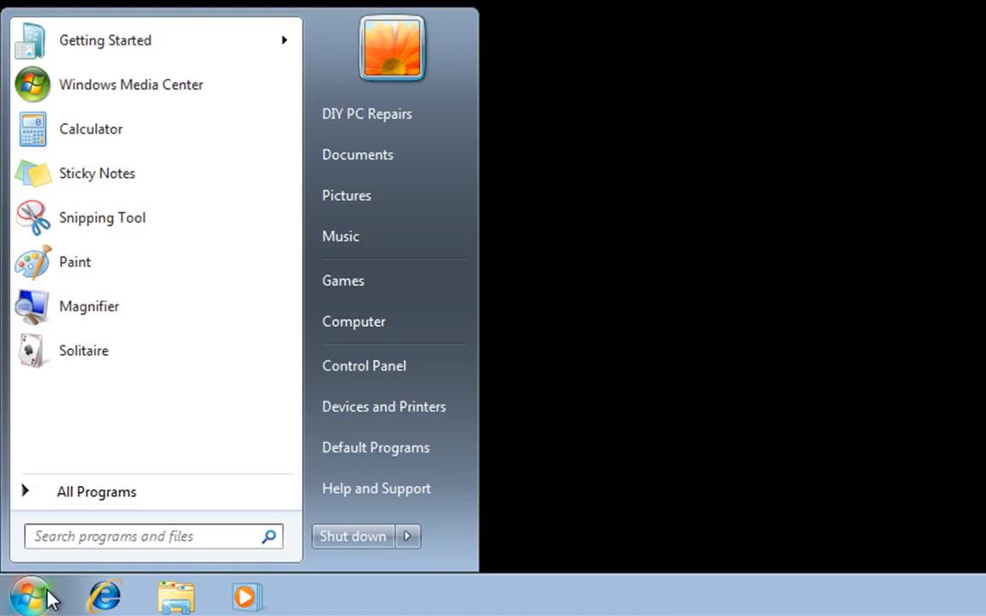
mouse_move(224, 443)
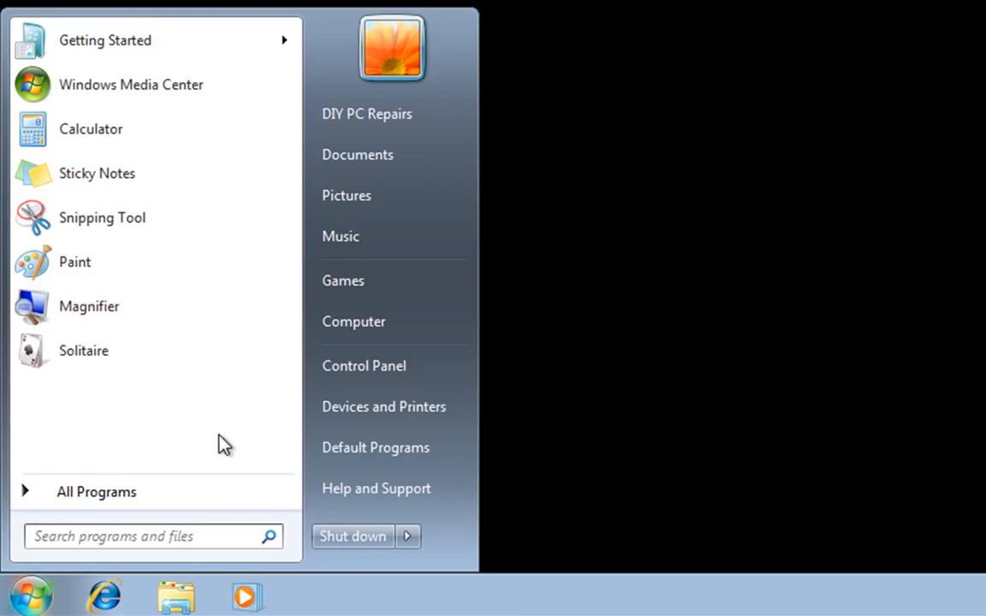
click(407, 536)
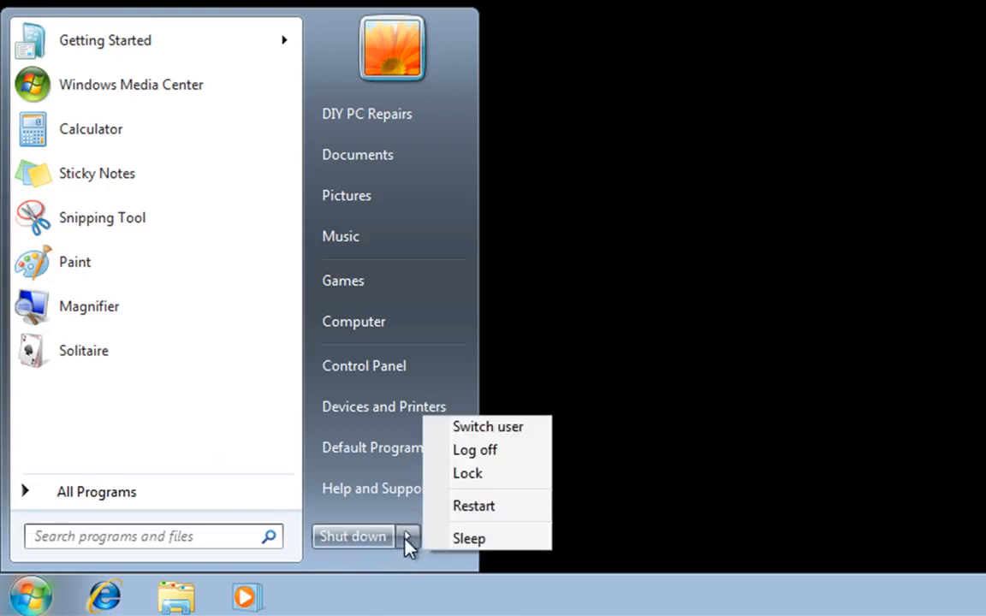
click(474, 448)
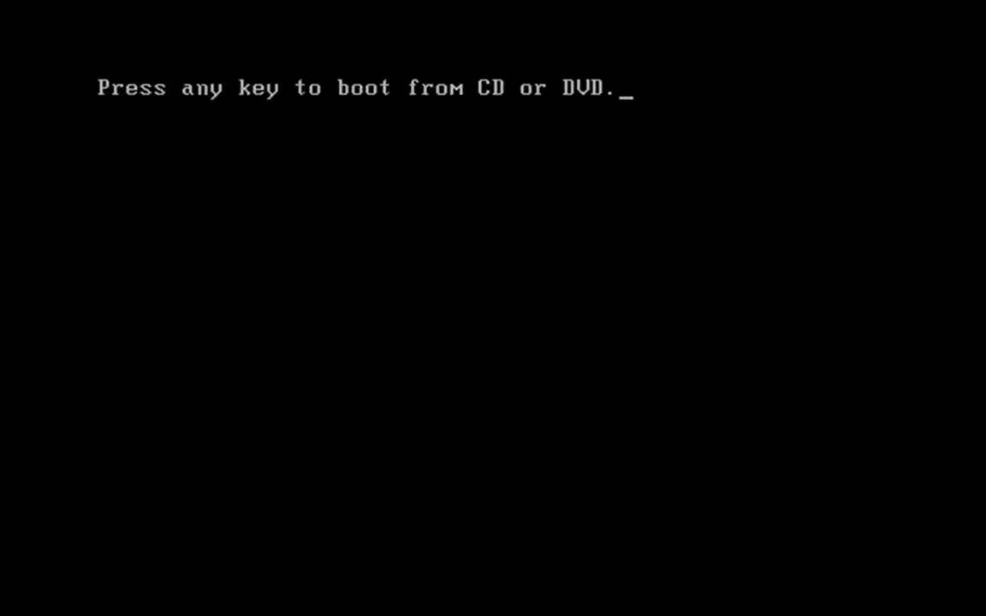
Step: Boot from the installation DVD and launch Windows Setup [EMS Enabled]
key(enter)
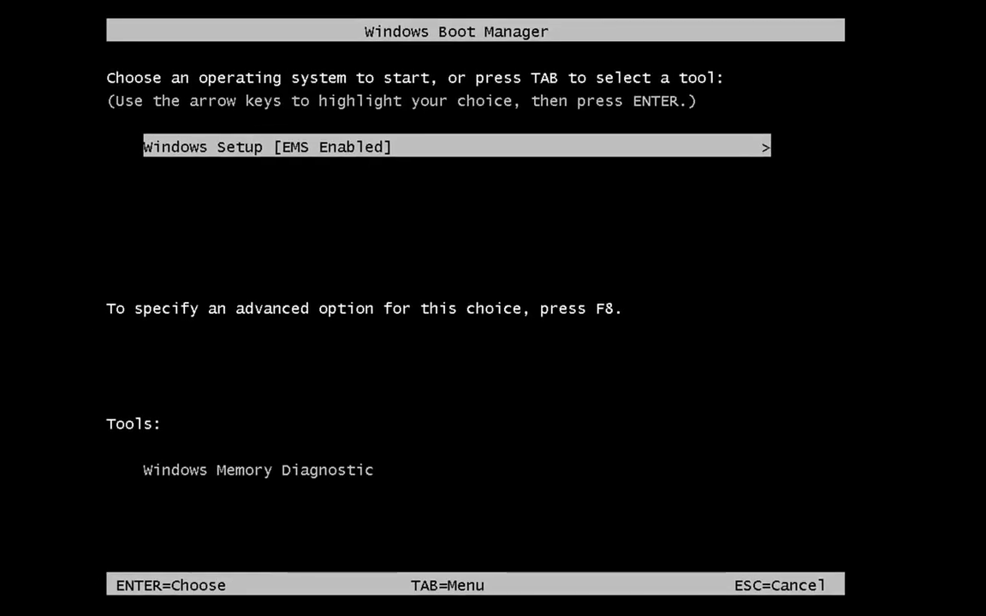
key(enter)
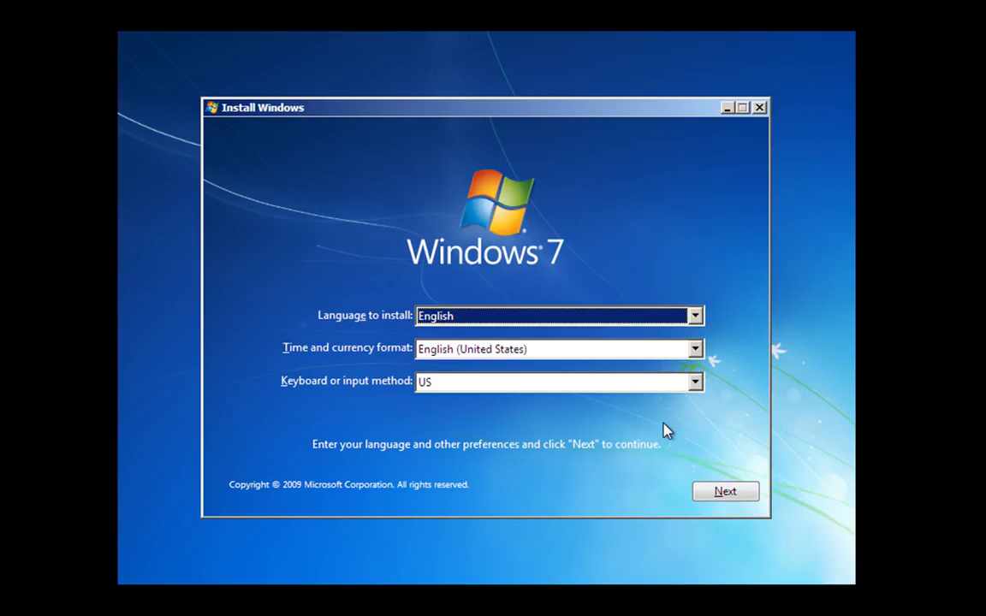
Step: Set the time and currency format to English (United Kingdom) and begin Install now
click(695, 349)
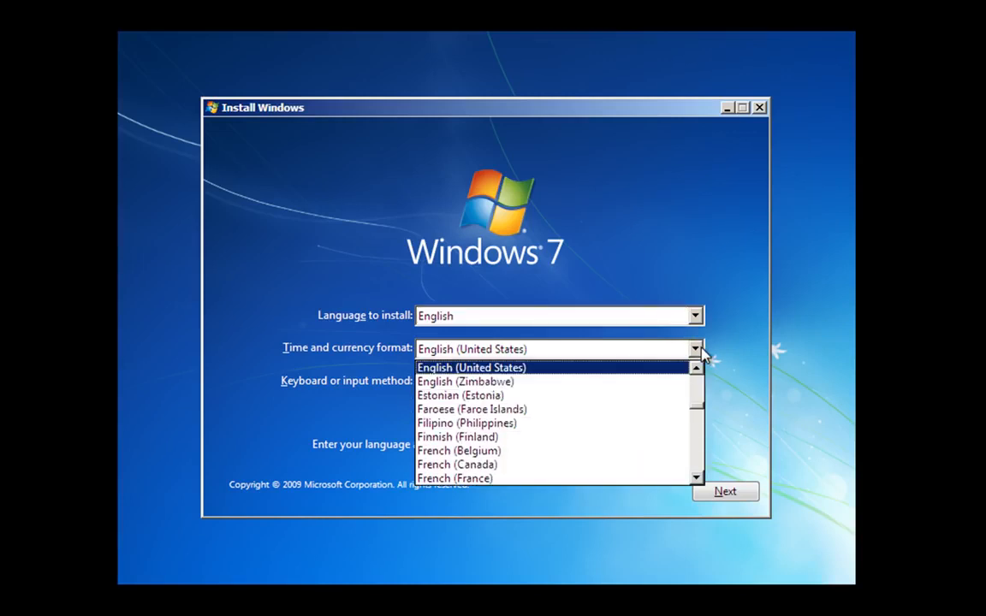
click(479, 349)
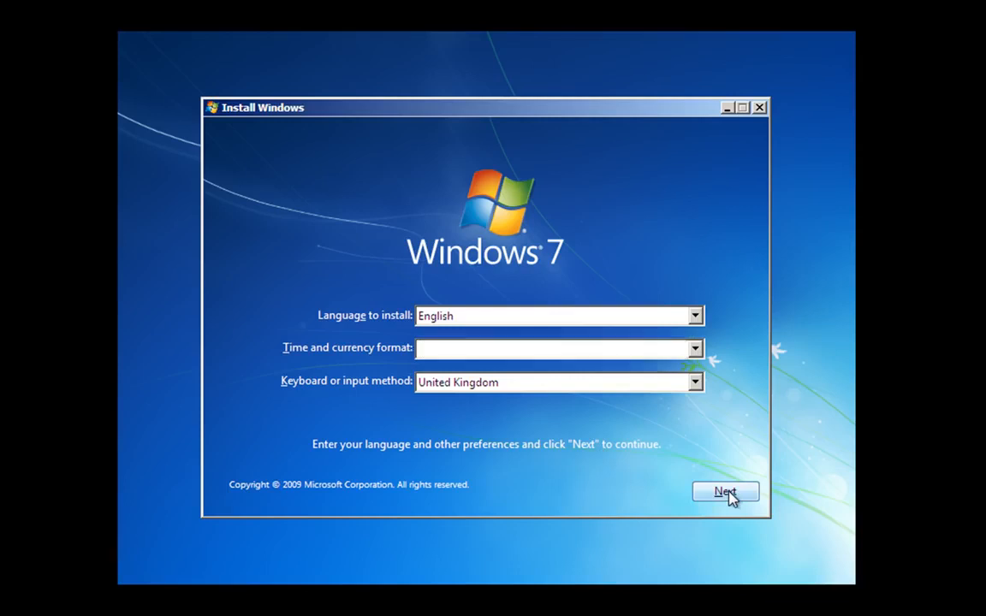
click(725, 491)
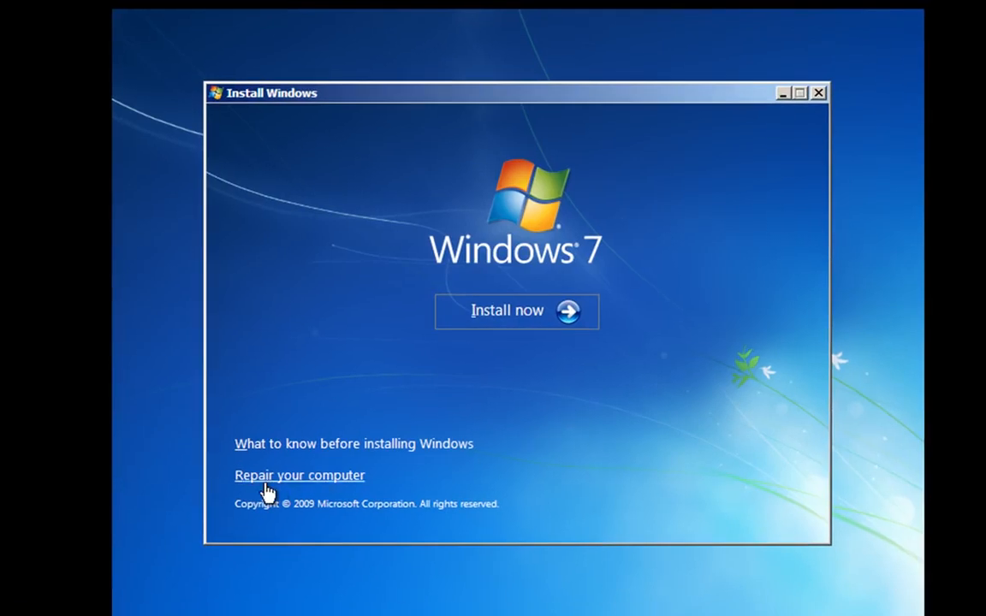
mouse_move(308, 486)
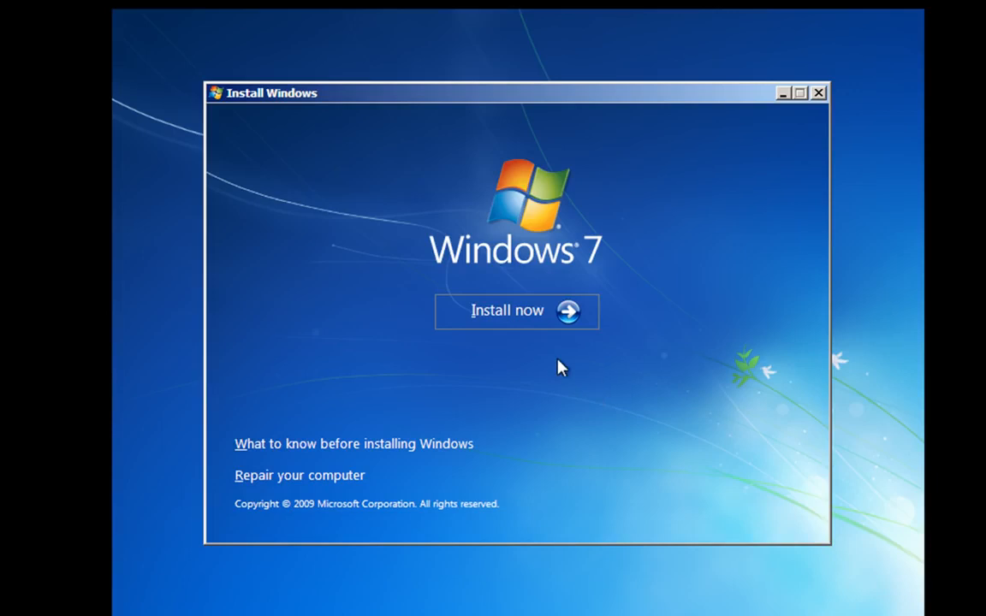
click(517, 312)
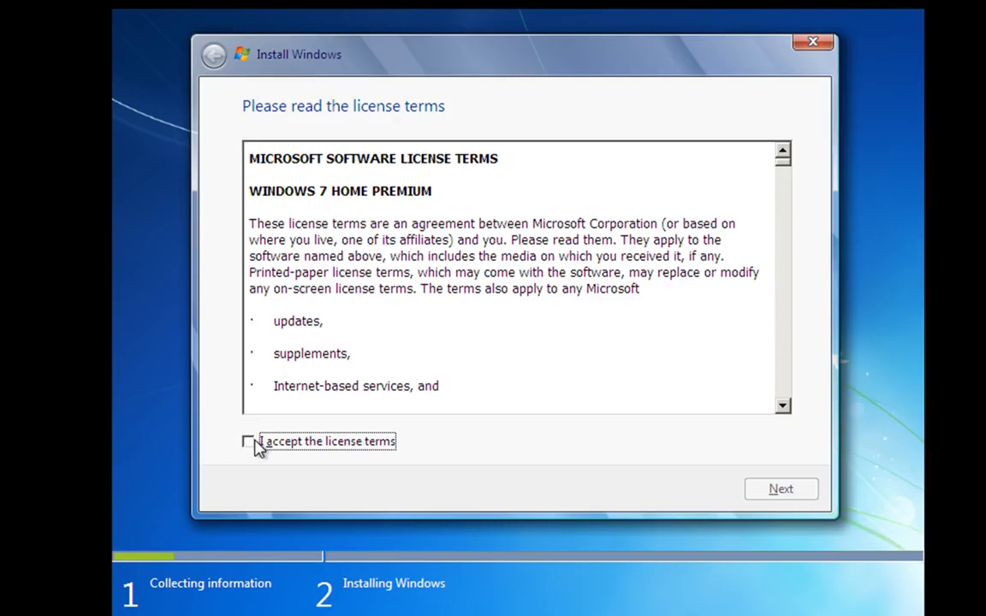
Step: Accept the license terms and continue to the installation type choice
click(246, 442)
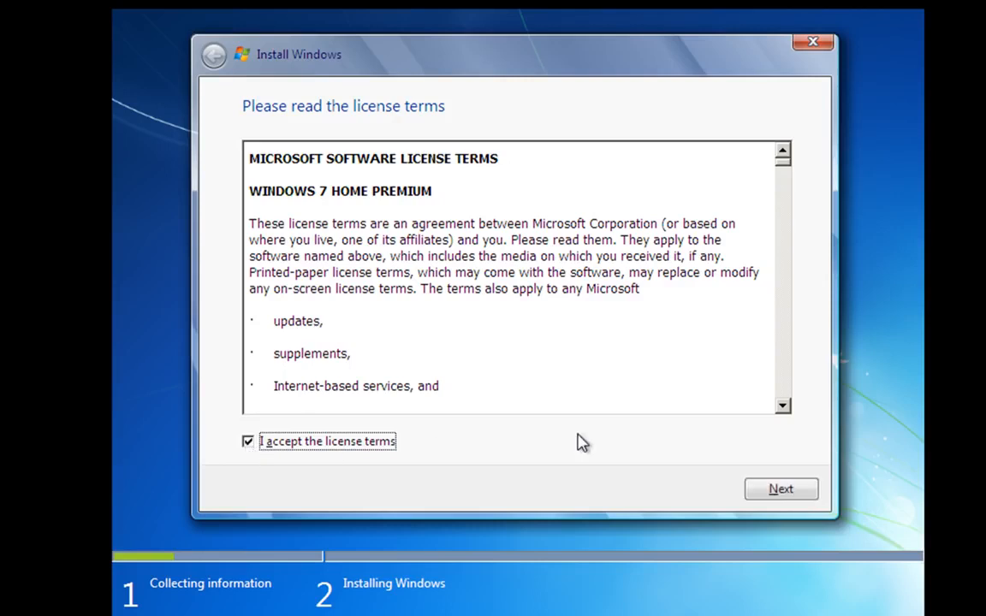
mouse_move(781, 489)
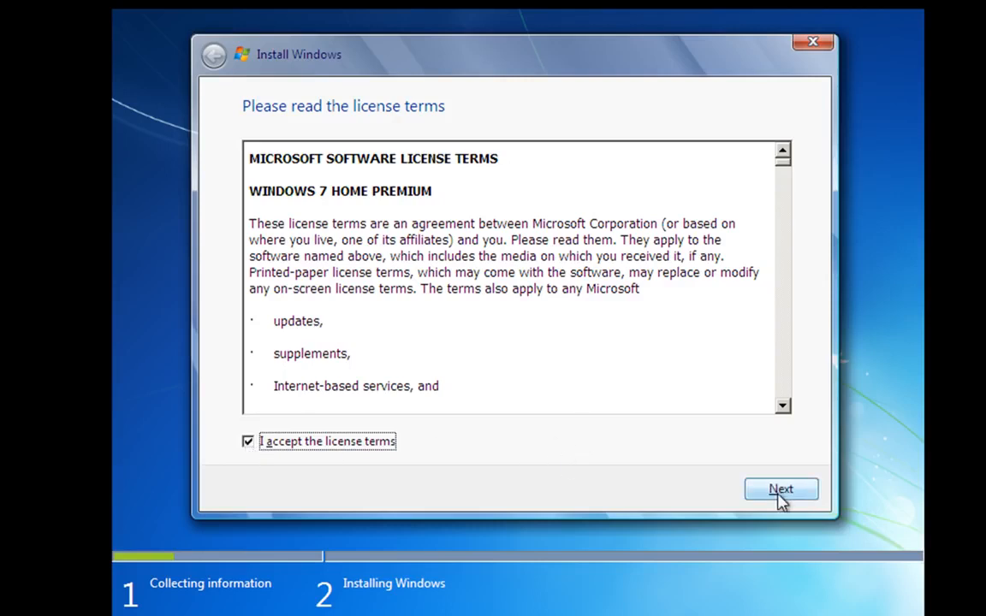
mouse_move(548, 368)
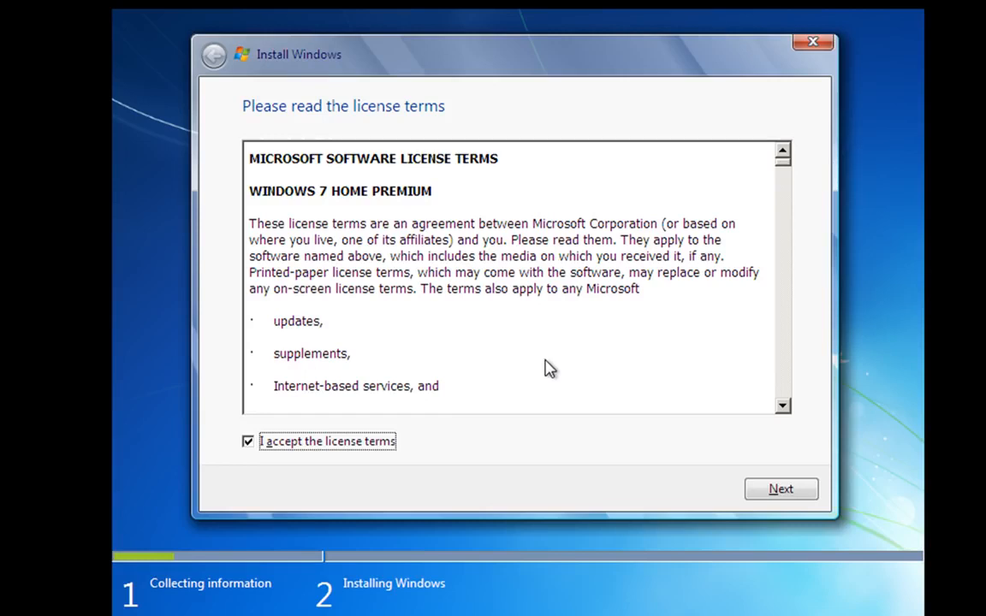
mouse_move(552, 363)
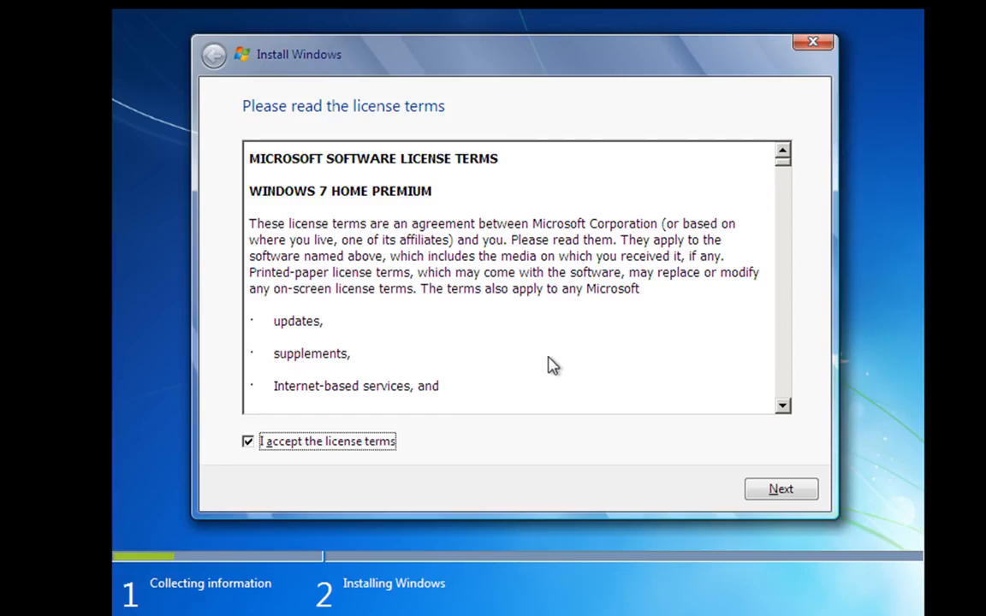
click(781, 490)
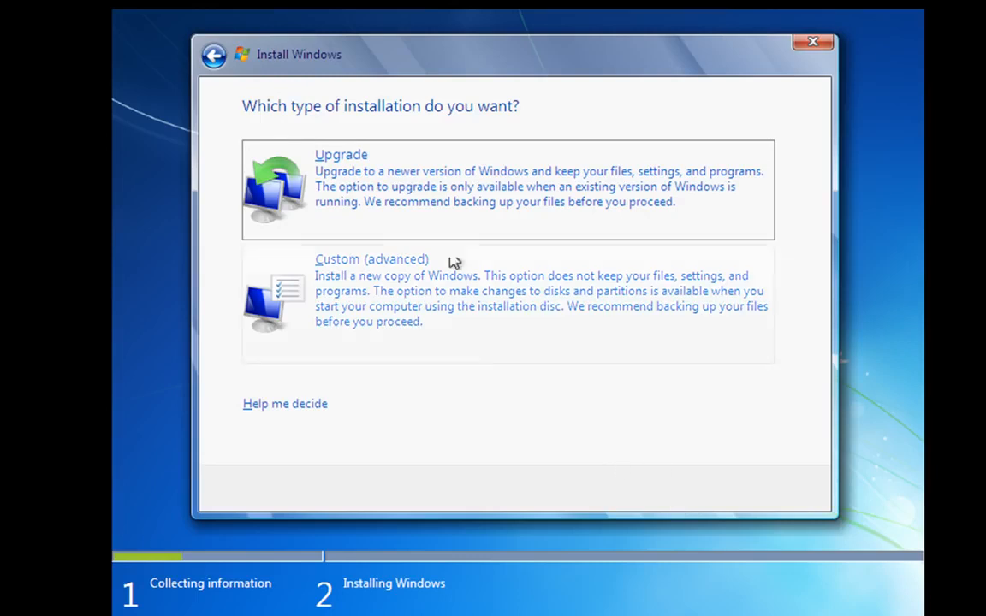
mouse_move(424, 192)
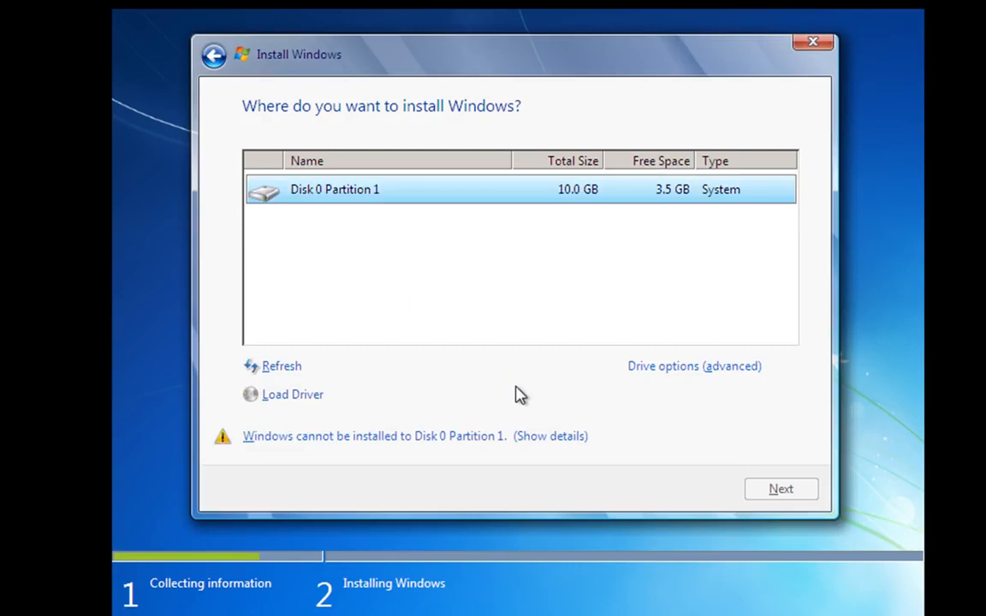
mouse_move(520, 391)
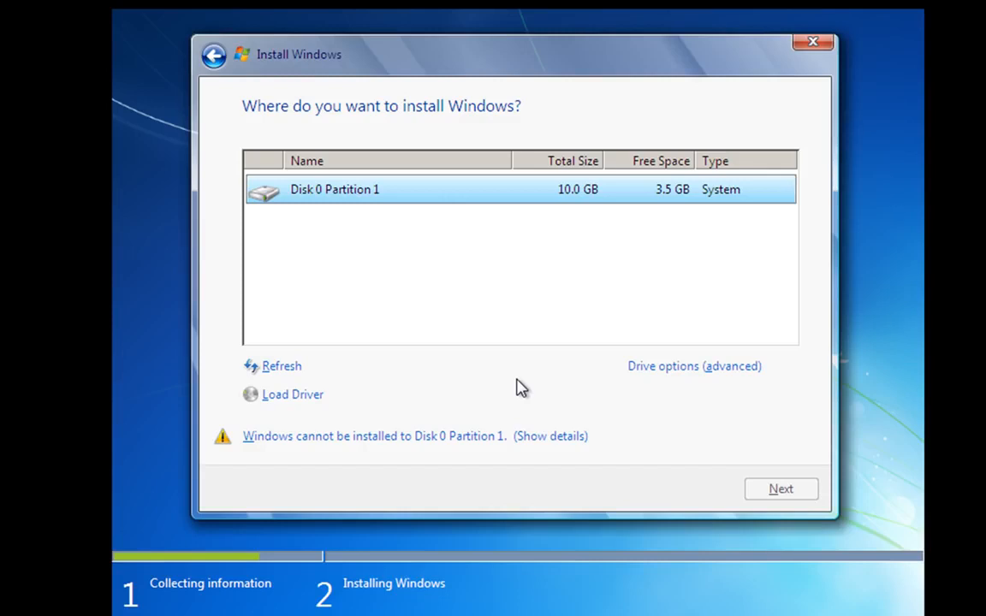
mouse_move(568, 236)
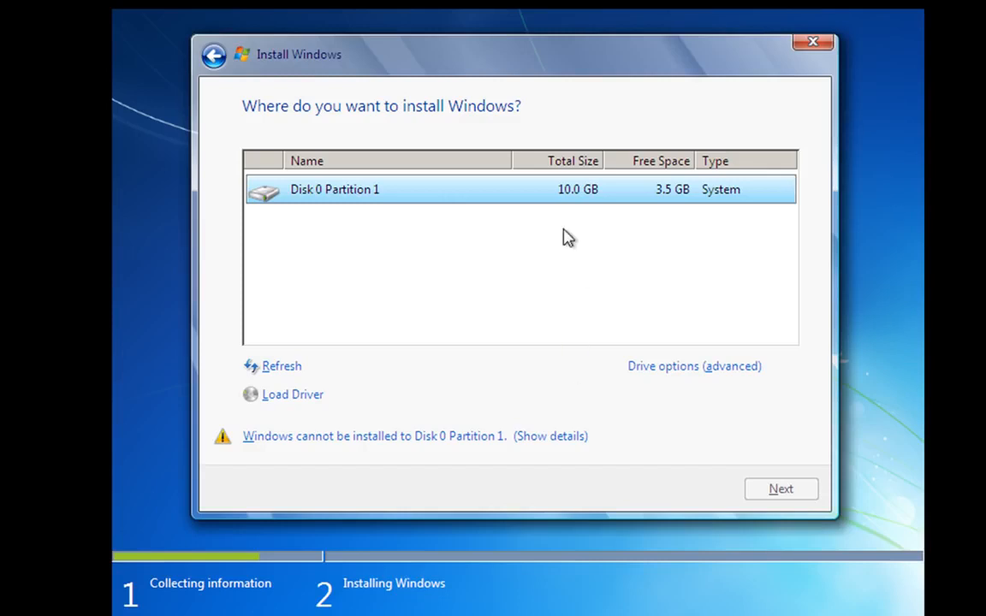
mouse_move(579, 395)
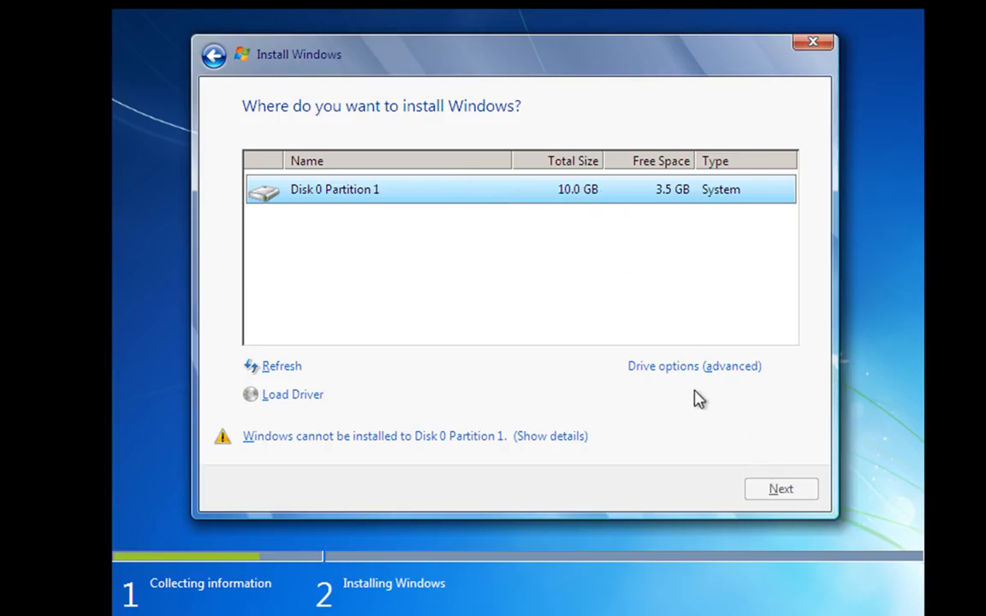
mouse_move(547, 343)
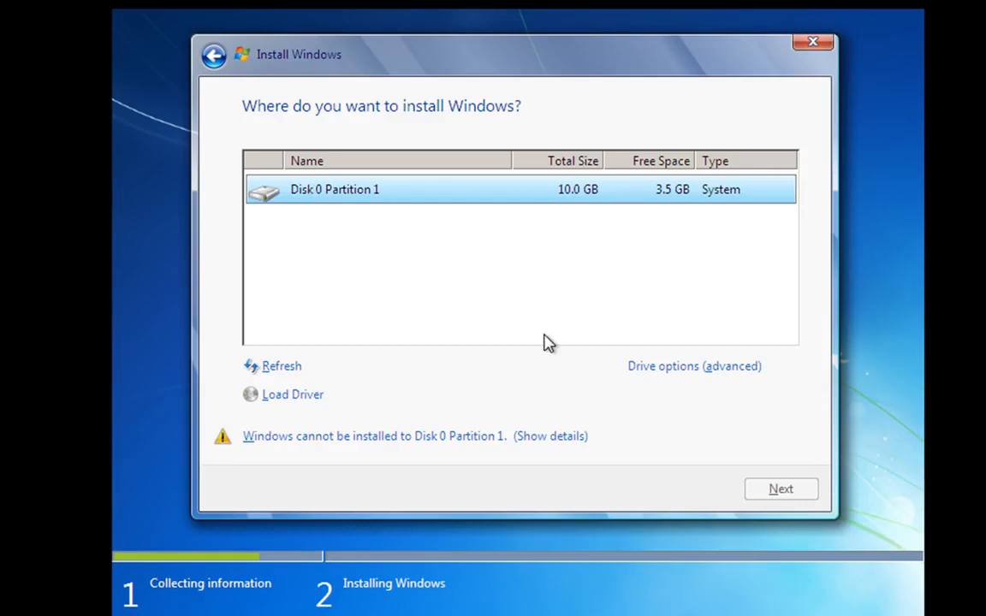
mouse_move(551, 350)
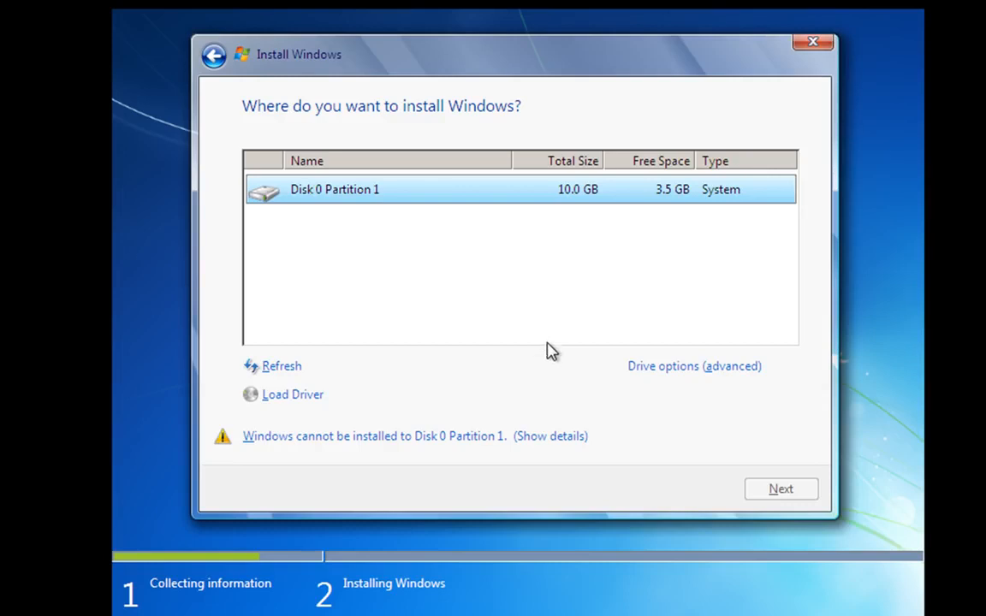
Step: Format Disk 0 Partition 1 via the advanced drive options and install Windows on it
click(695, 367)
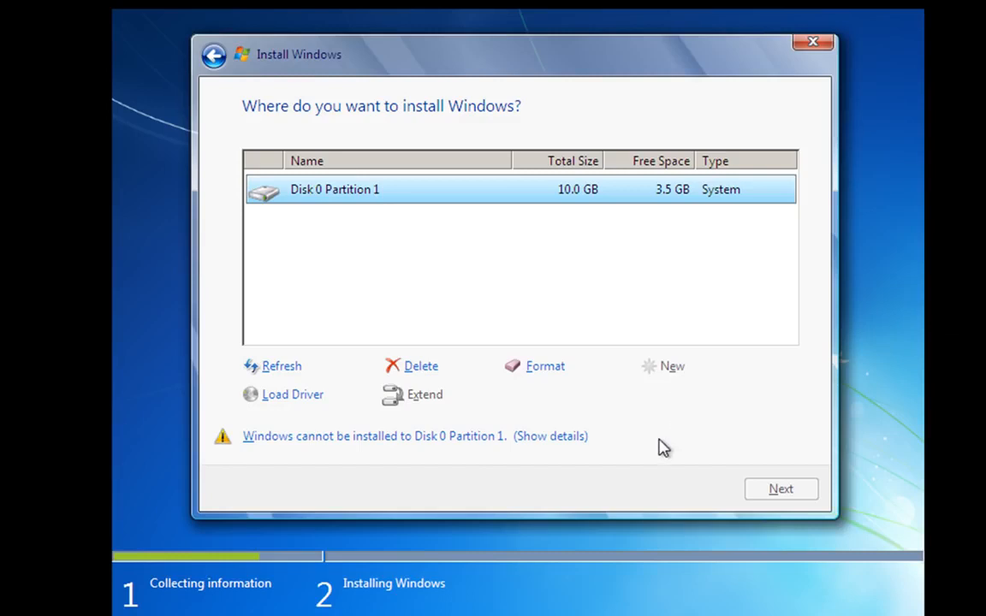
mouse_move(650, 404)
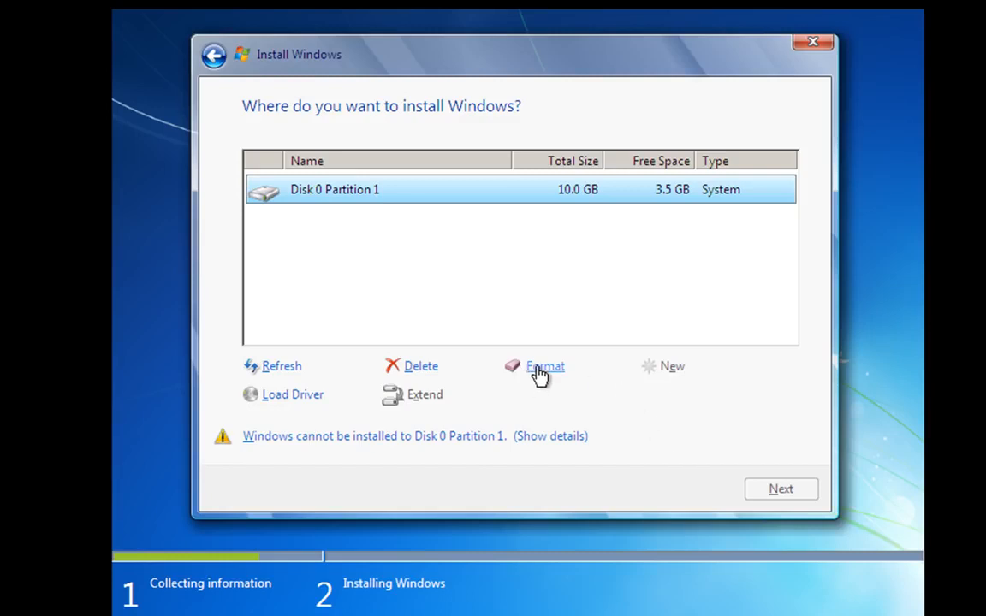
mouse_move(390, 190)
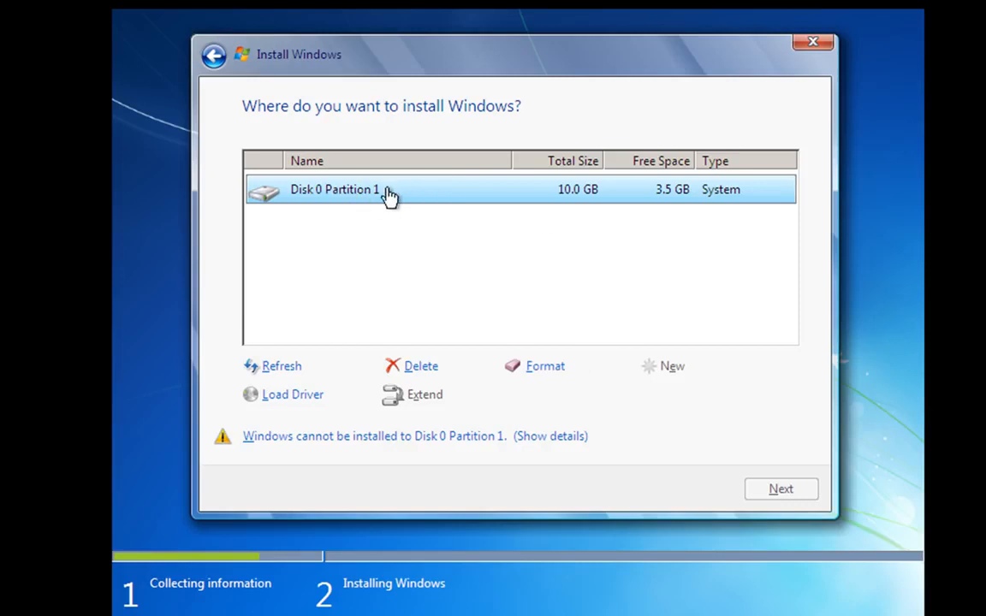
mouse_move(462, 215)
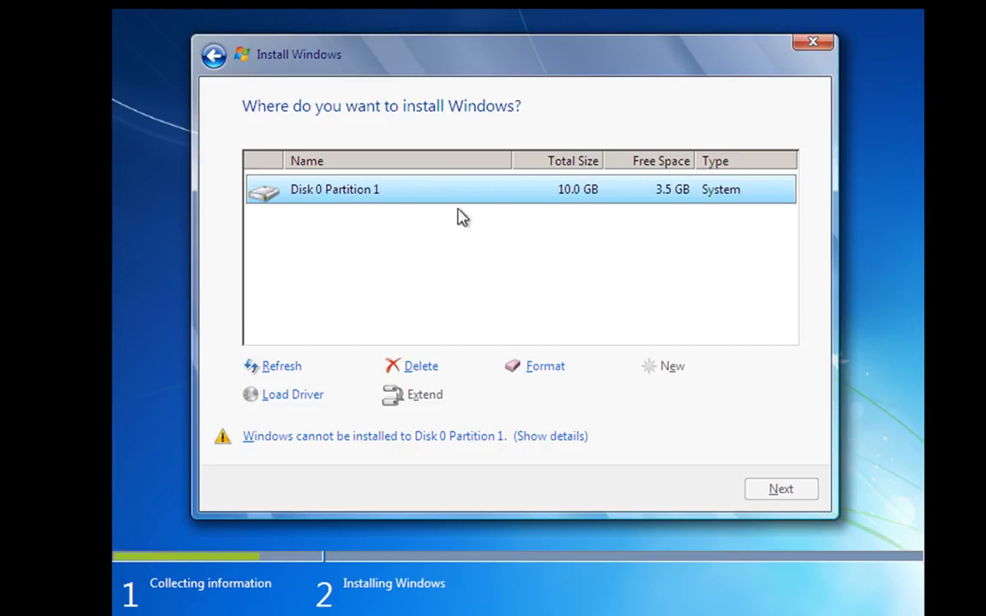
mouse_move(407, 283)
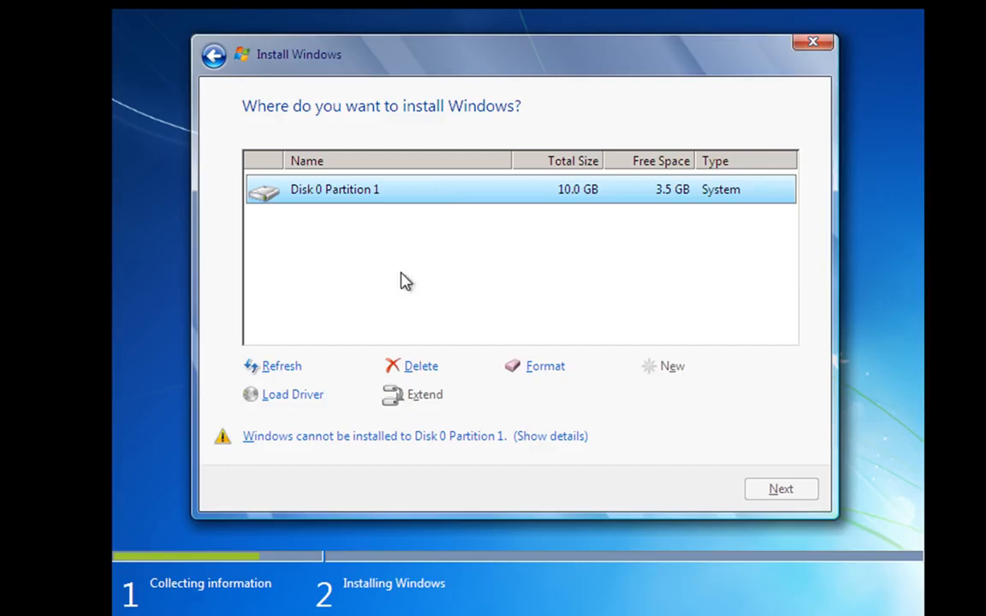
mouse_move(444, 196)
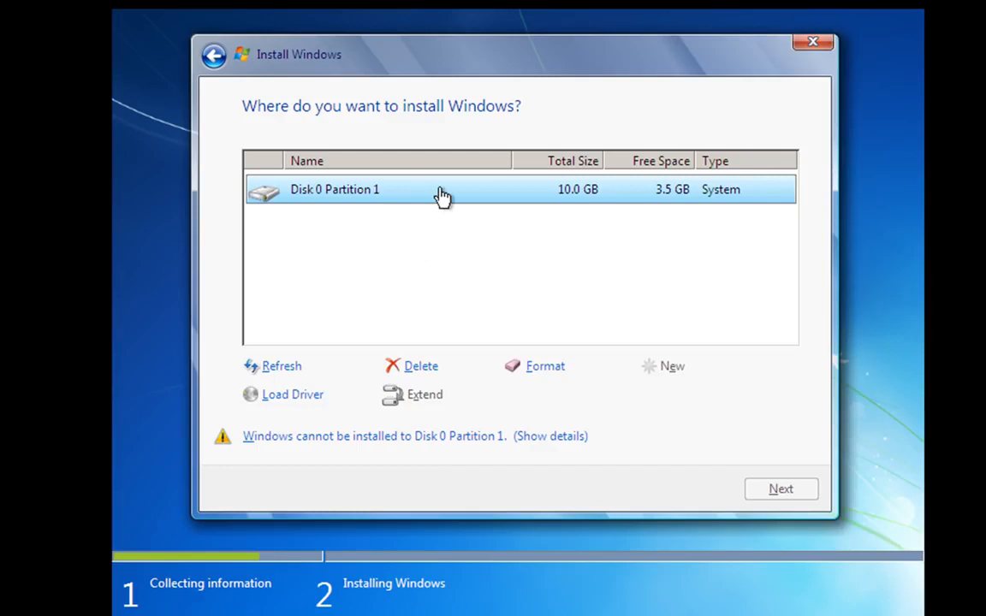
click(544, 366)
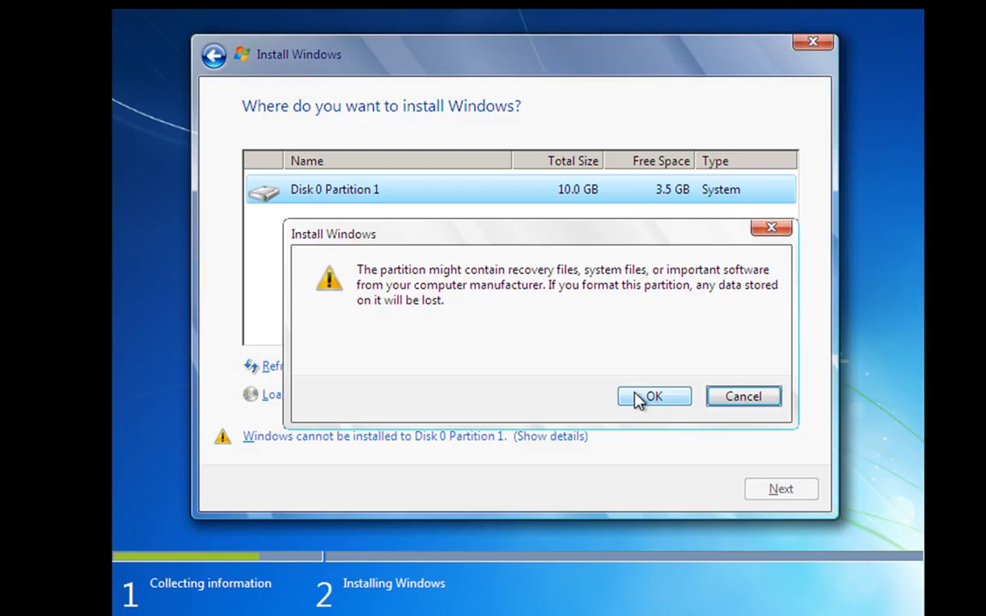
click(654, 397)
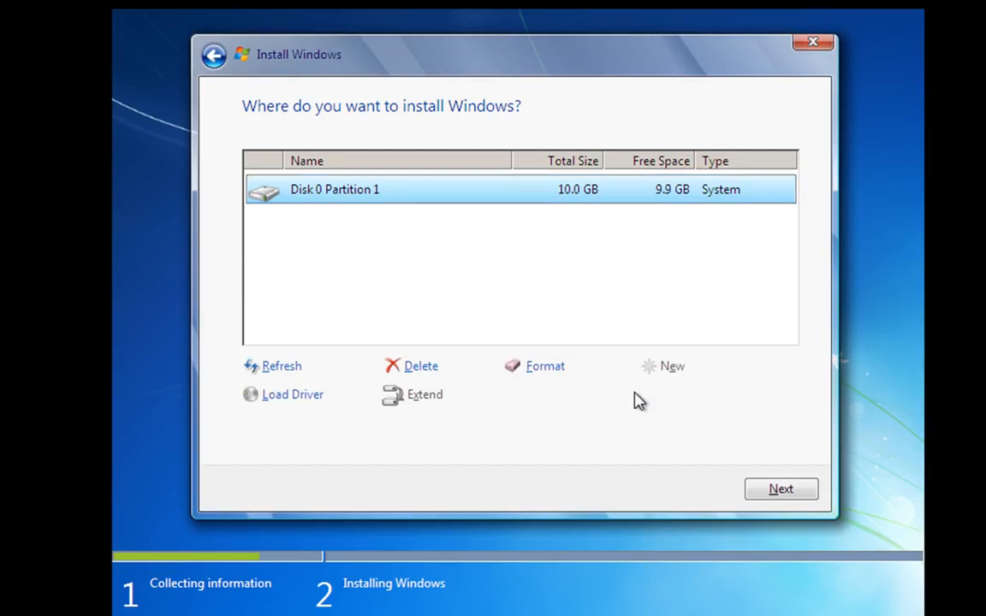
mouse_move(725, 462)
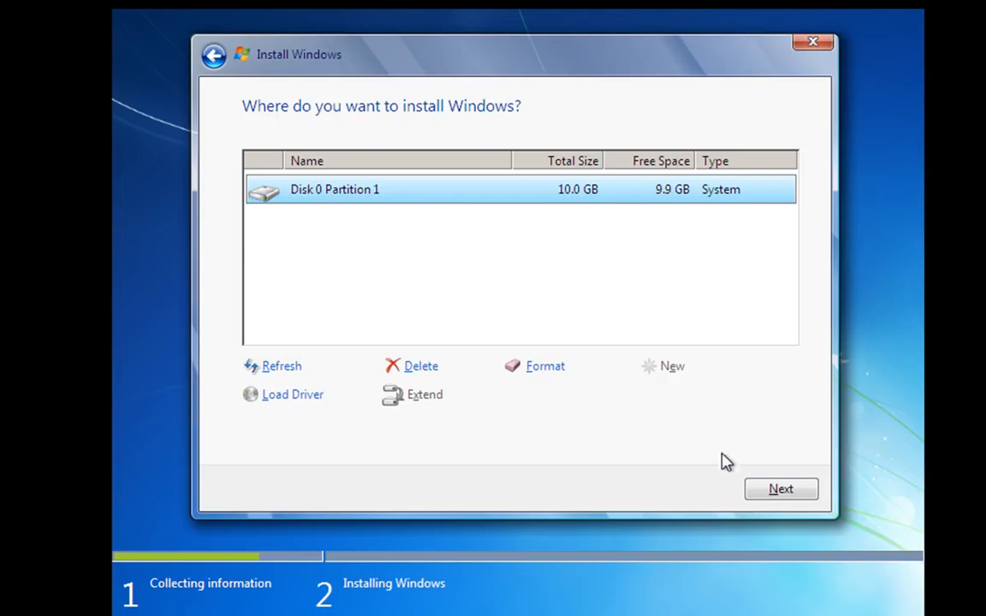
click(780, 489)
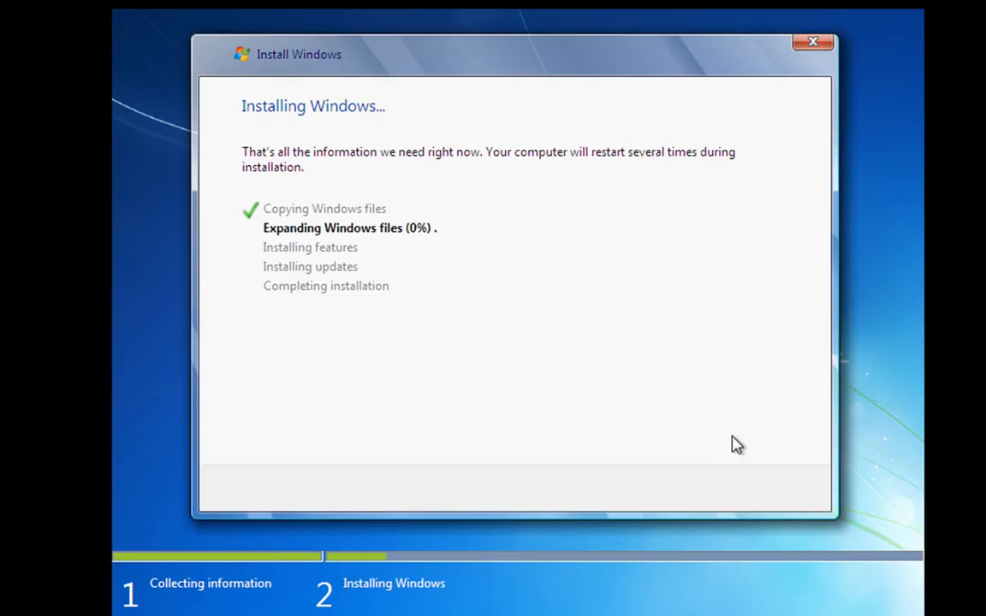
mouse_move(438, 366)
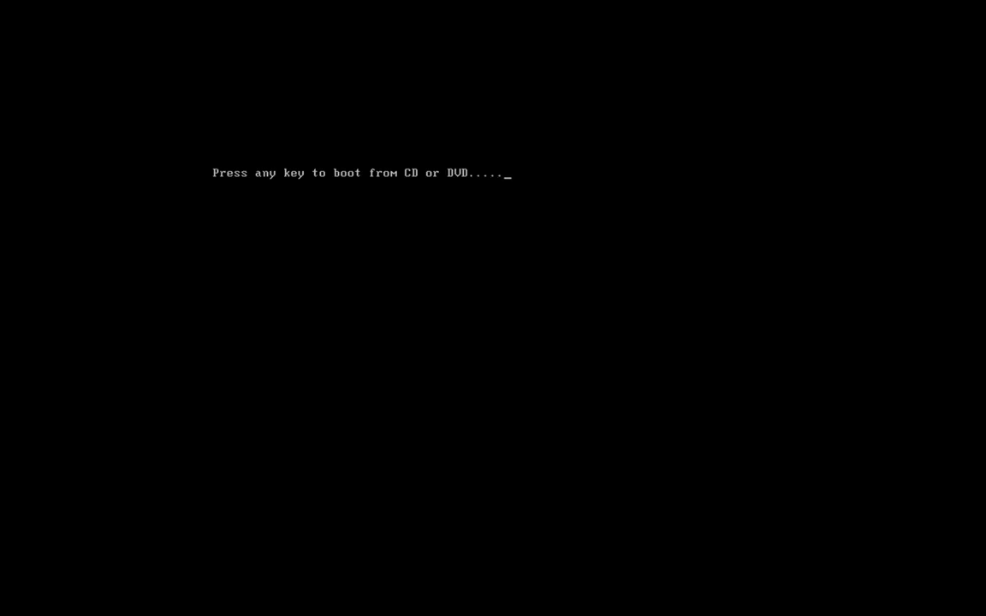
Step: Let Setup copy the Windows files and proceed through the restart prompt
key(enter)
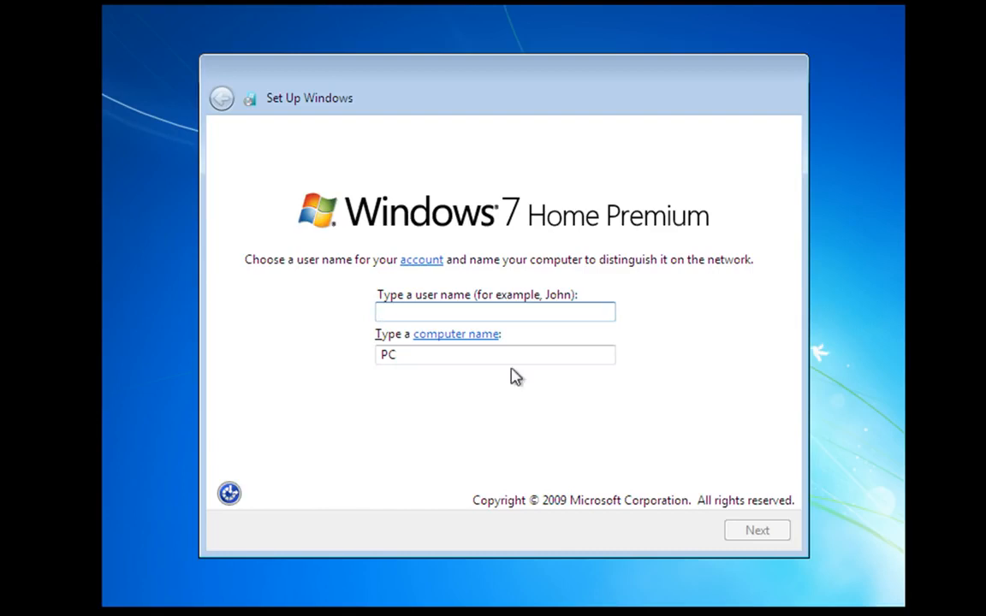
mouse_move(692, 355)
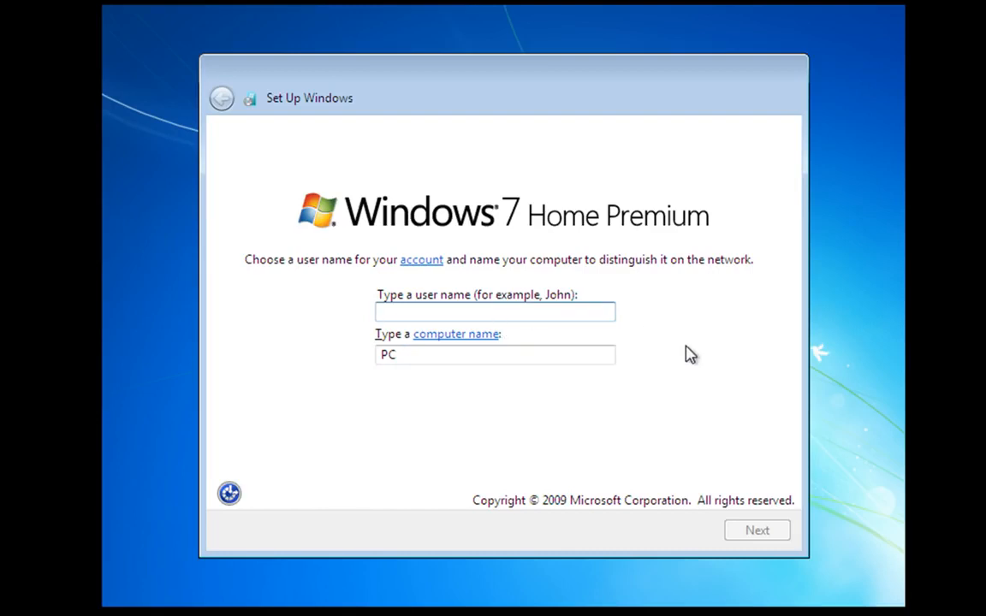
Step: Enter the user name 'DIY PC Repairs', giving computer name 'DIYPCRepairs-PC', and continue
text(DIY)
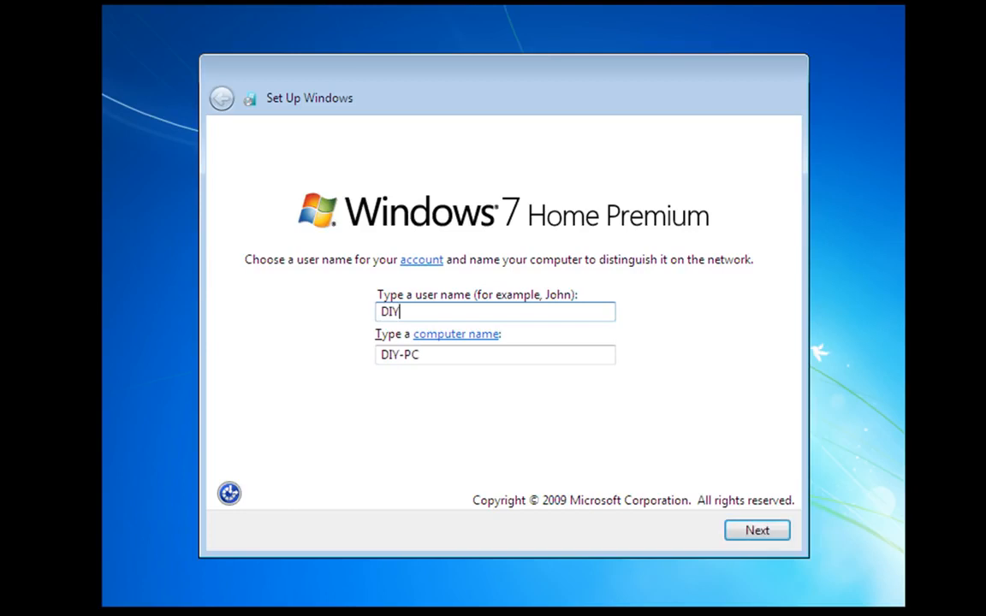
text(P)
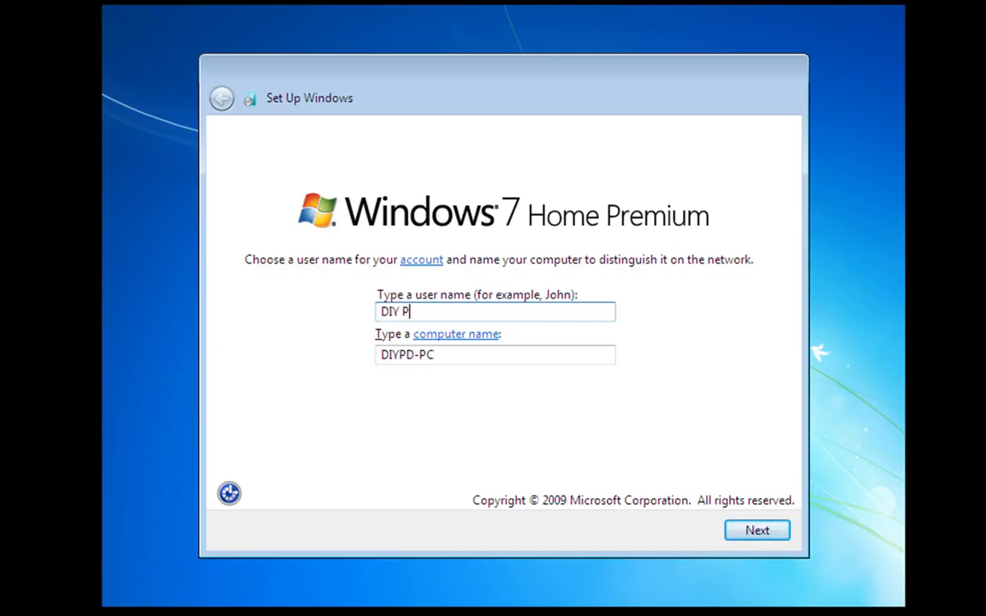
text(C Re)
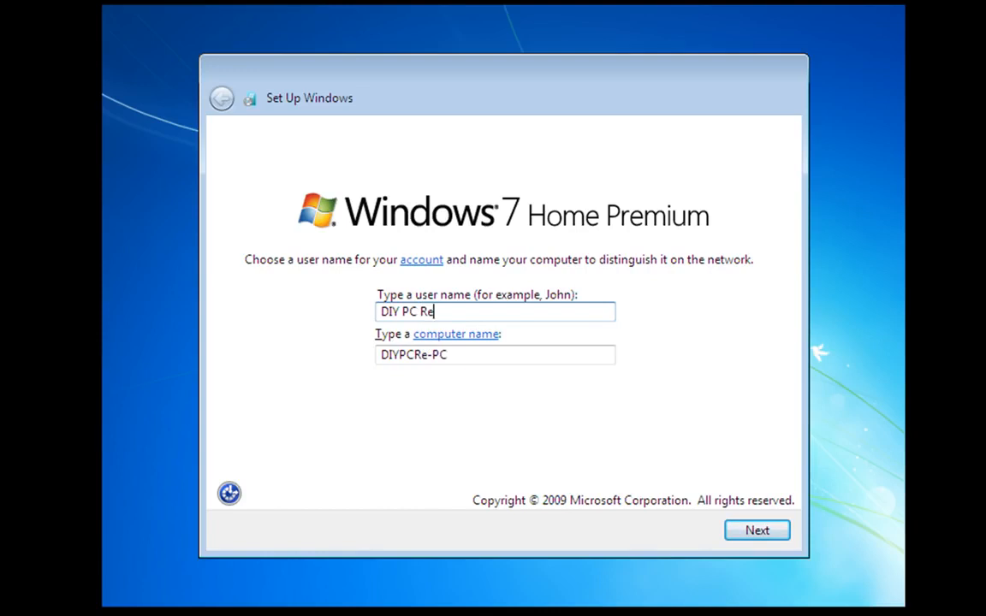
text(pairs)
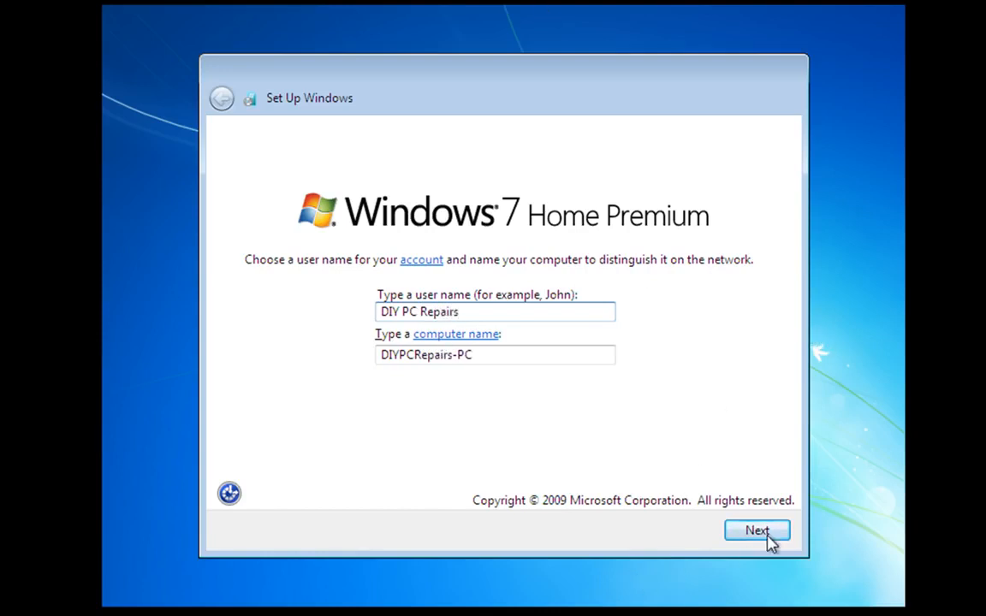
click(757, 530)
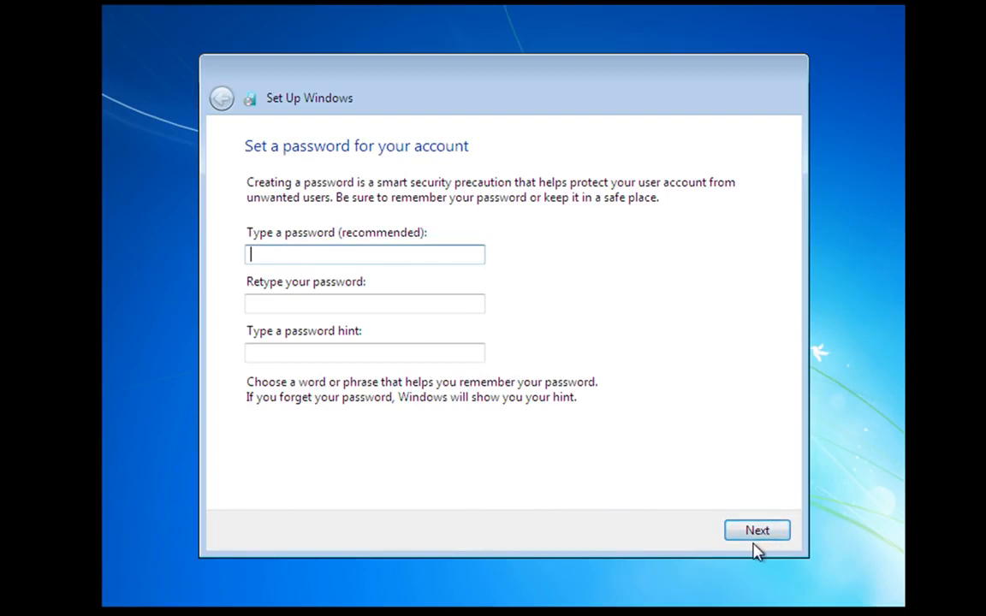
mouse_move(692, 528)
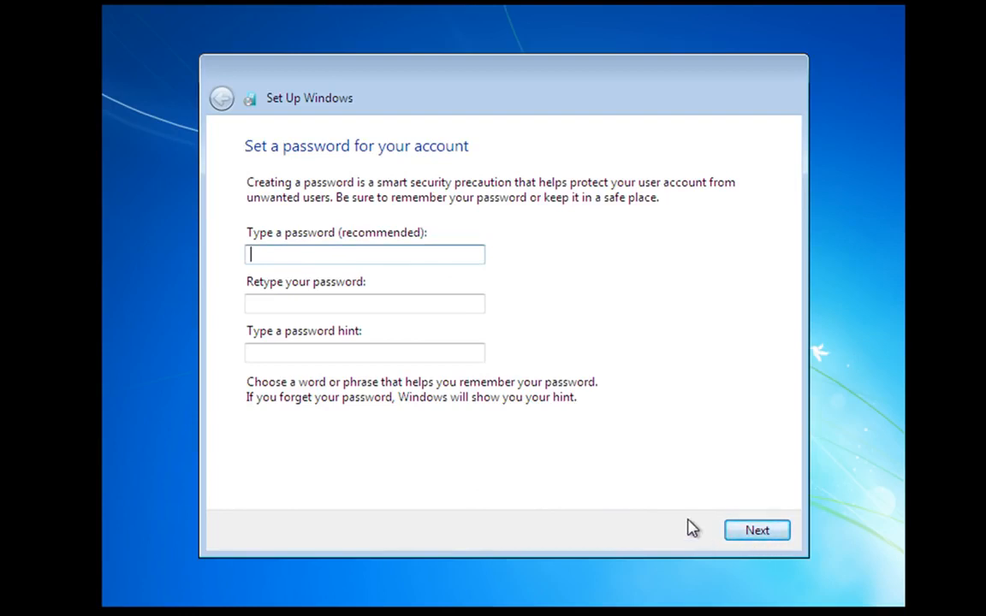
mouse_move(685, 538)
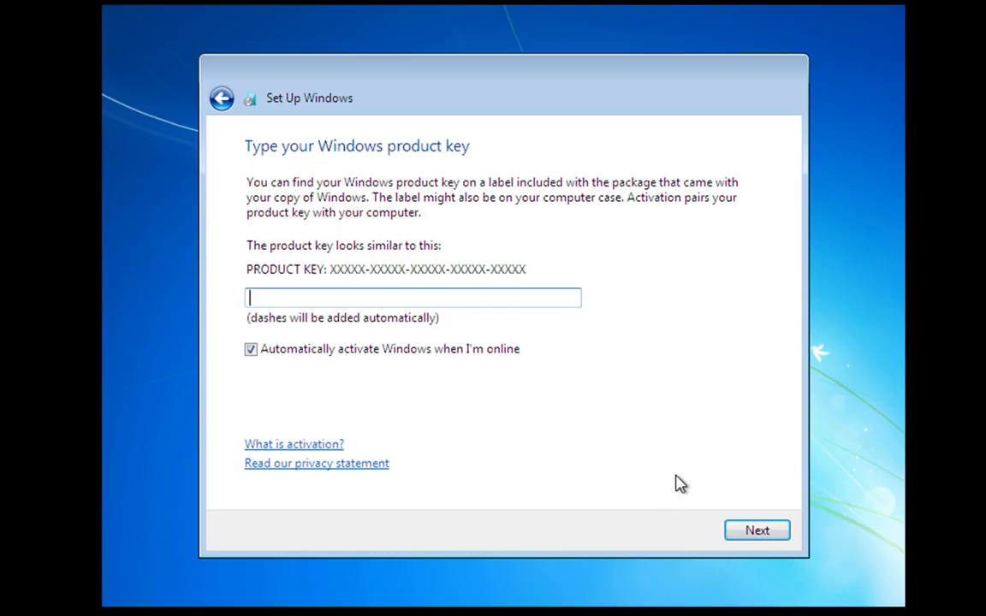
mouse_move(565, 479)
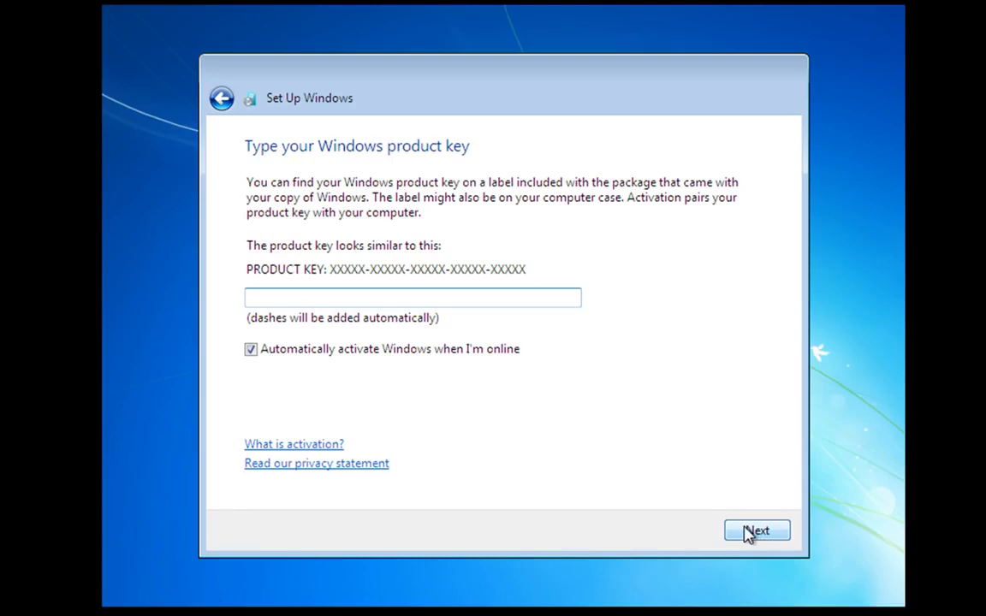
Step: Continue without a password or product key
click(757, 531)
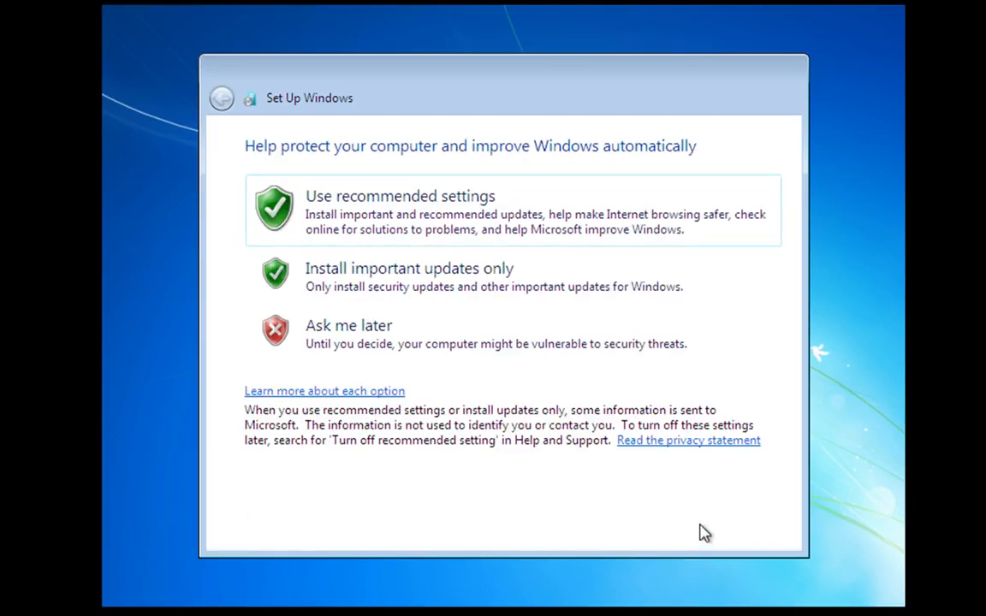
mouse_move(572, 459)
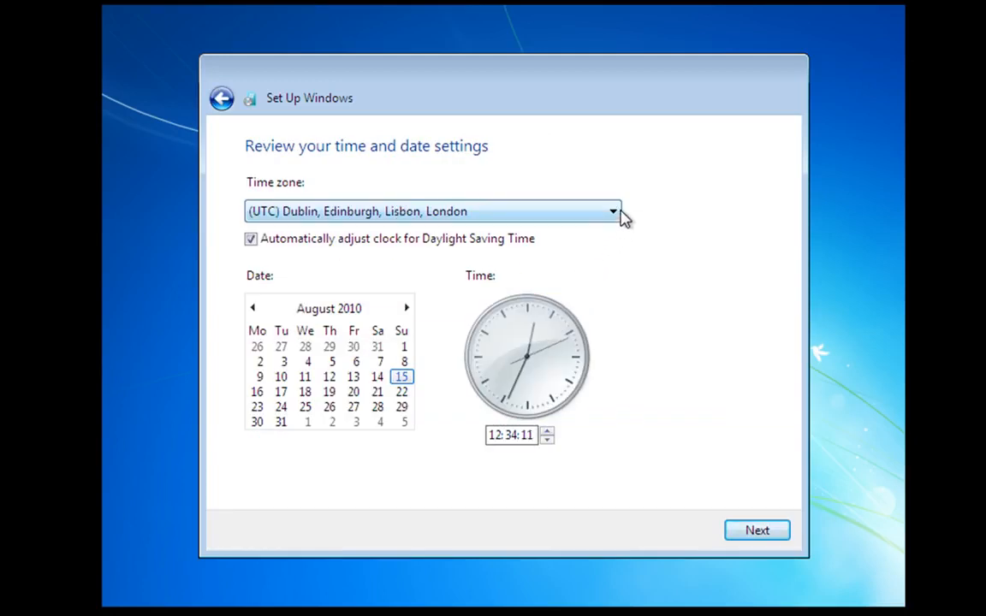
mouse_move(606, 246)
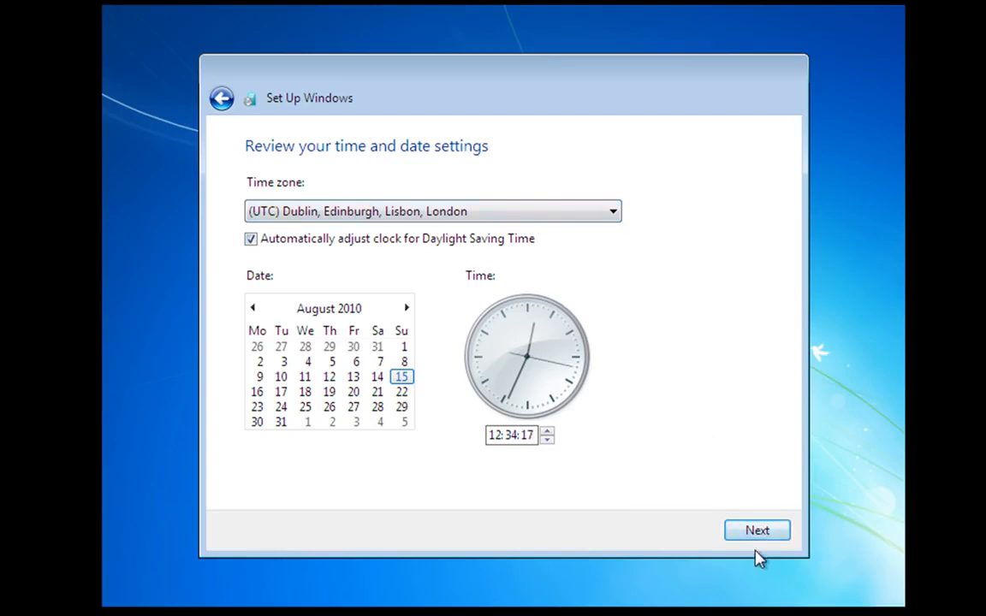
Step: Accept the UTC Dublin, Edinburgh, Lisbon, London time zone and date settings
click(757, 531)
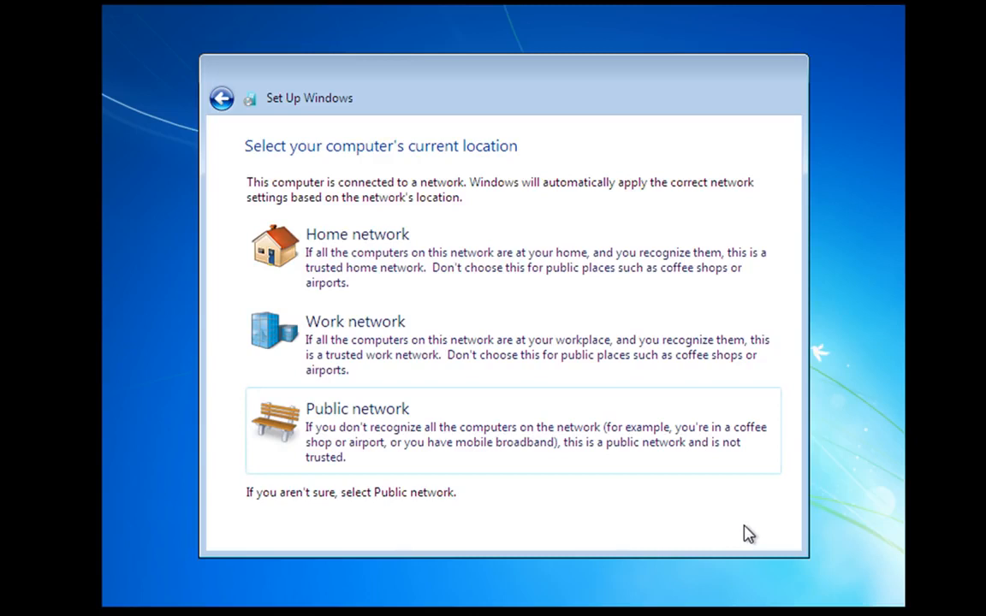
mouse_move(370, 247)
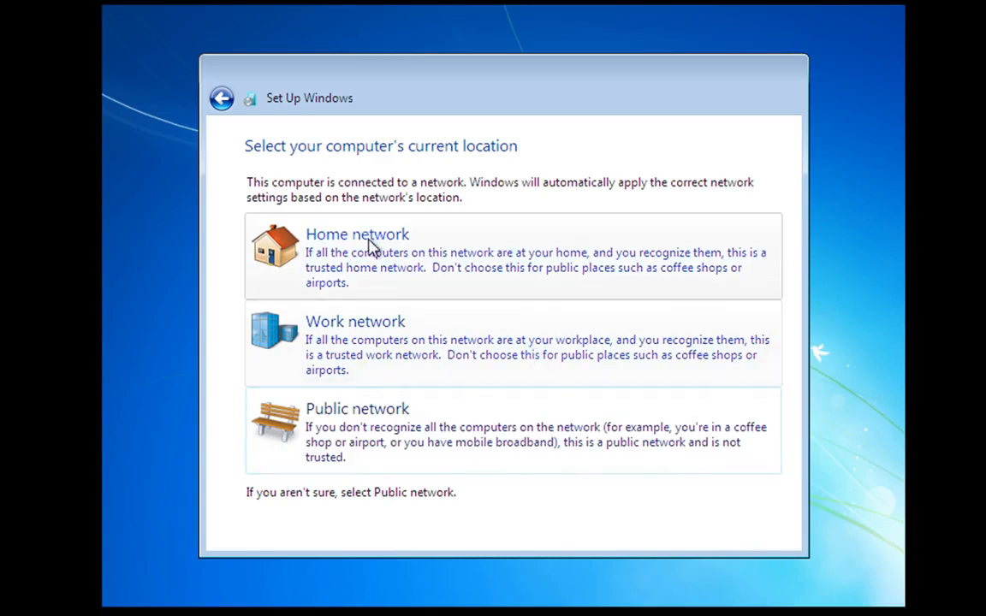
Step: Choose Home network and skip joining the homegroup to finish setup
click(356, 233)
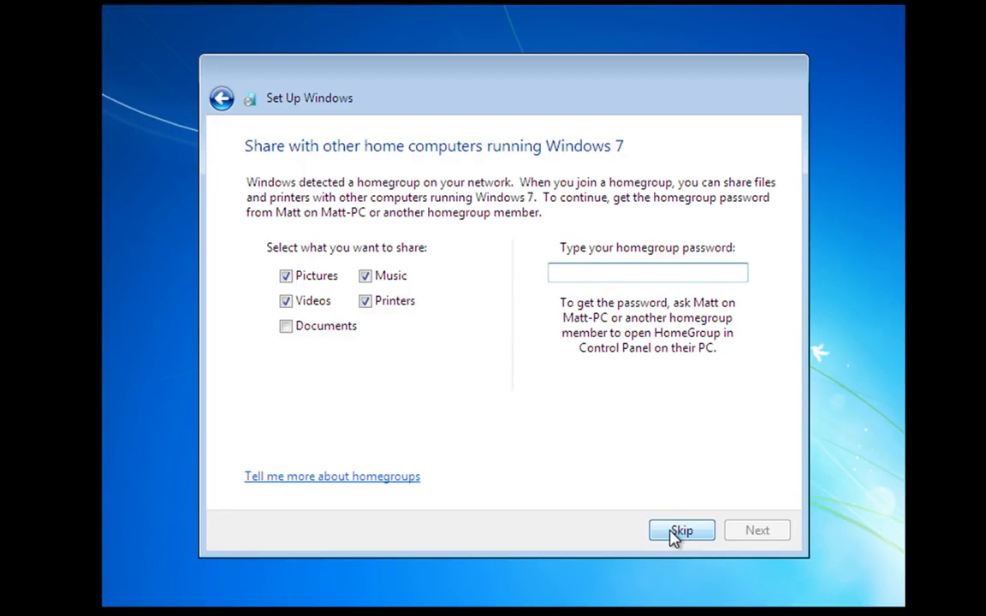
click(681, 530)
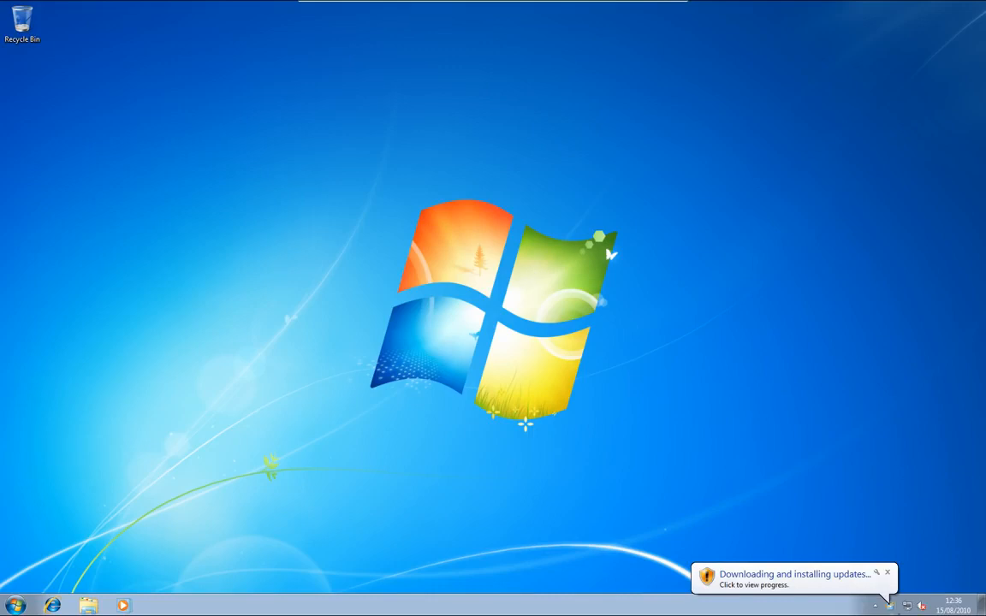
Step: View the progress of the three downloading updates, then bring up the desktop context menu
click(887, 572)
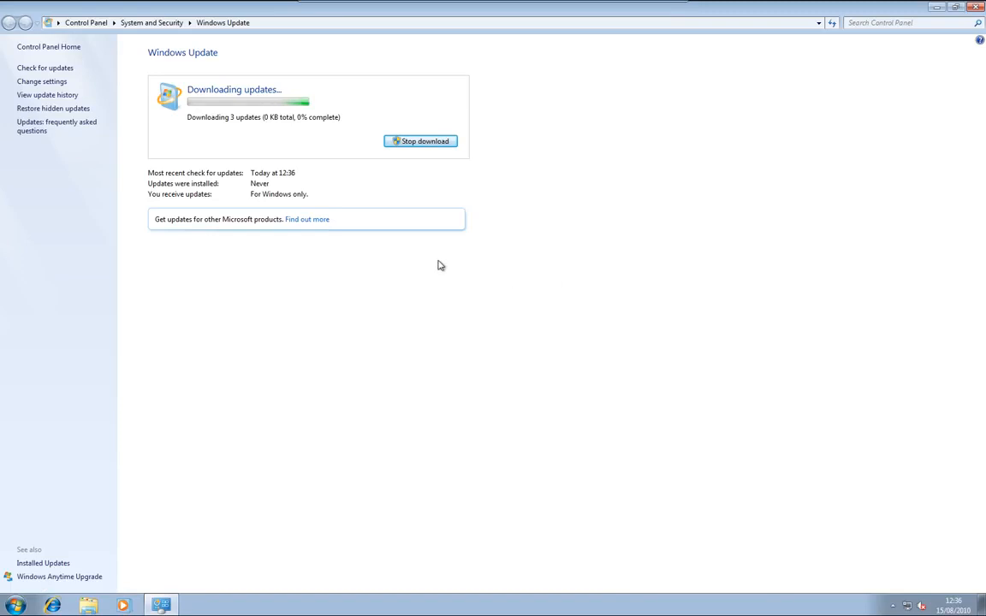
mouse_move(503, 285)
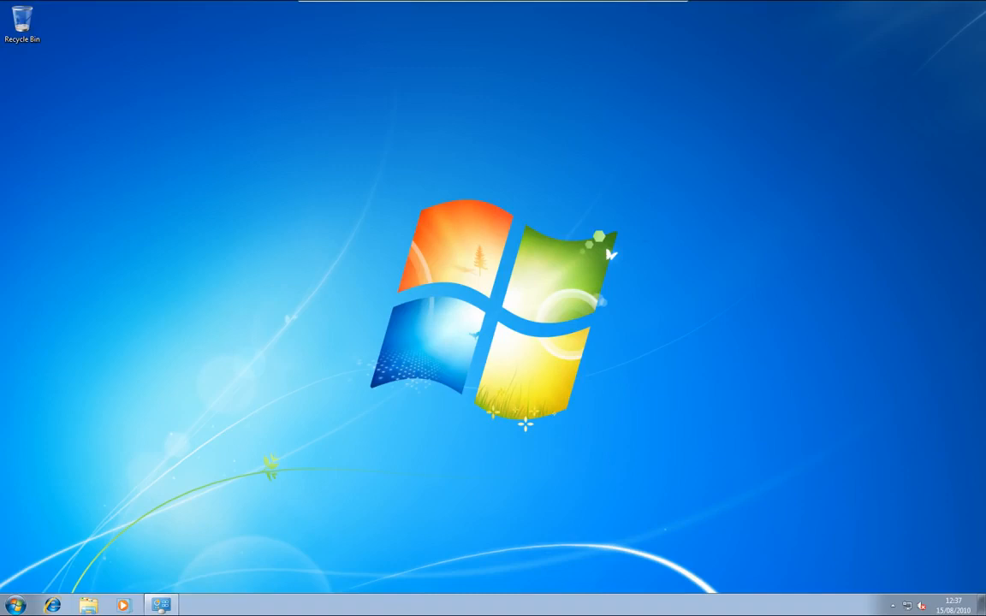
mouse_move(514, 322)
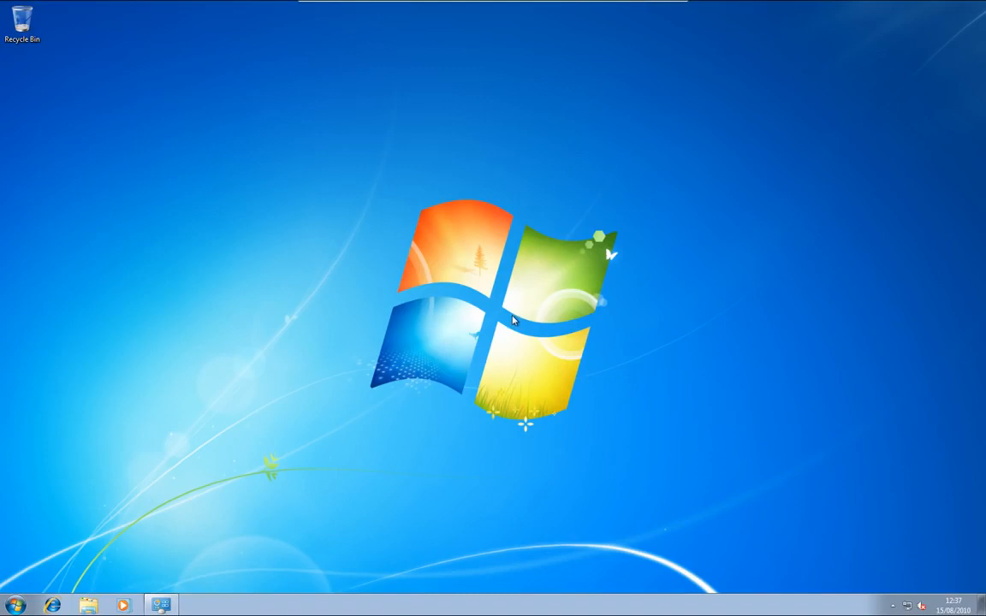
mouse_move(565, 320)
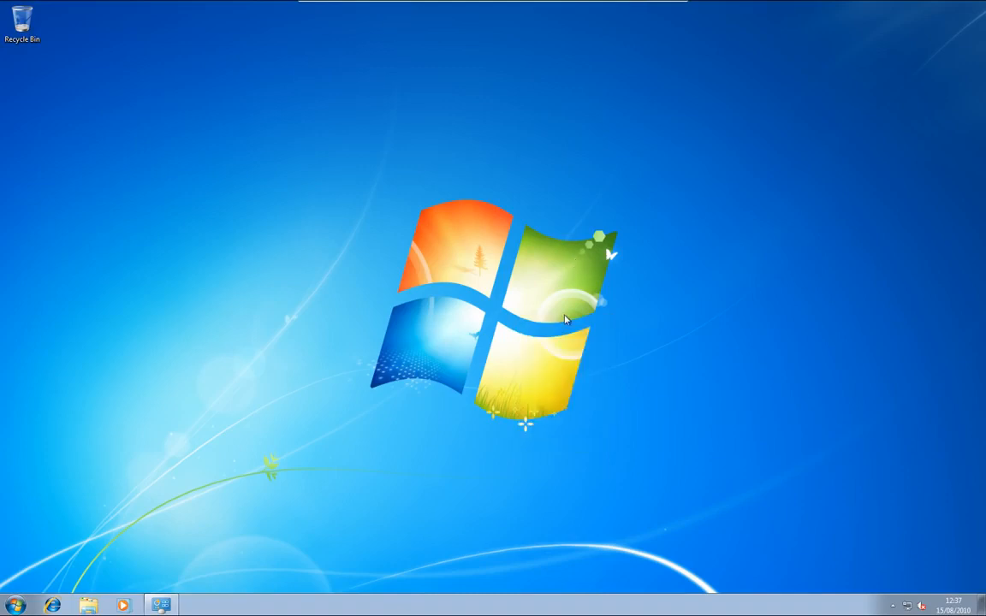
mouse_move(93, 69)
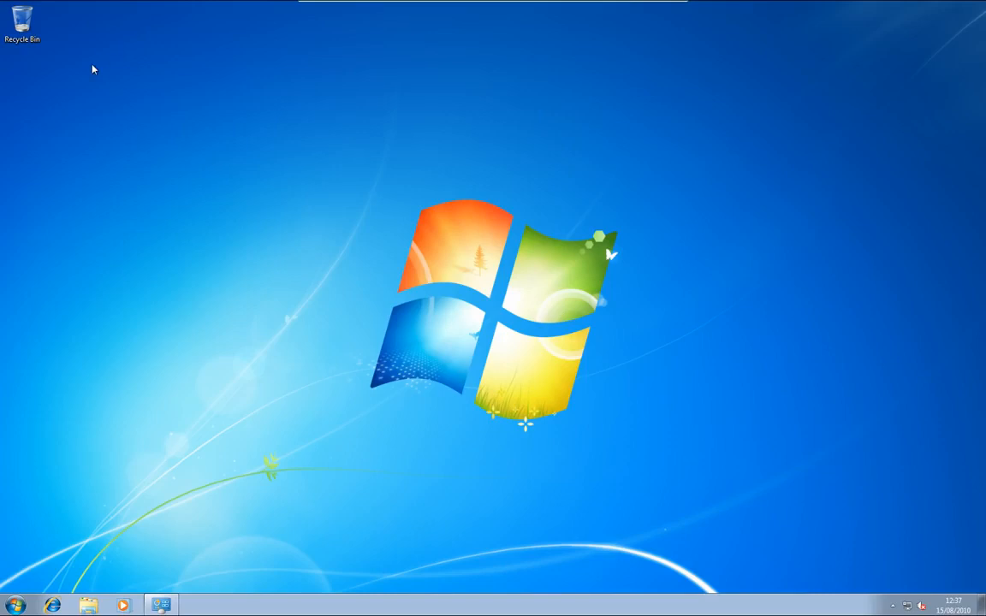
mouse_move(302, 271)
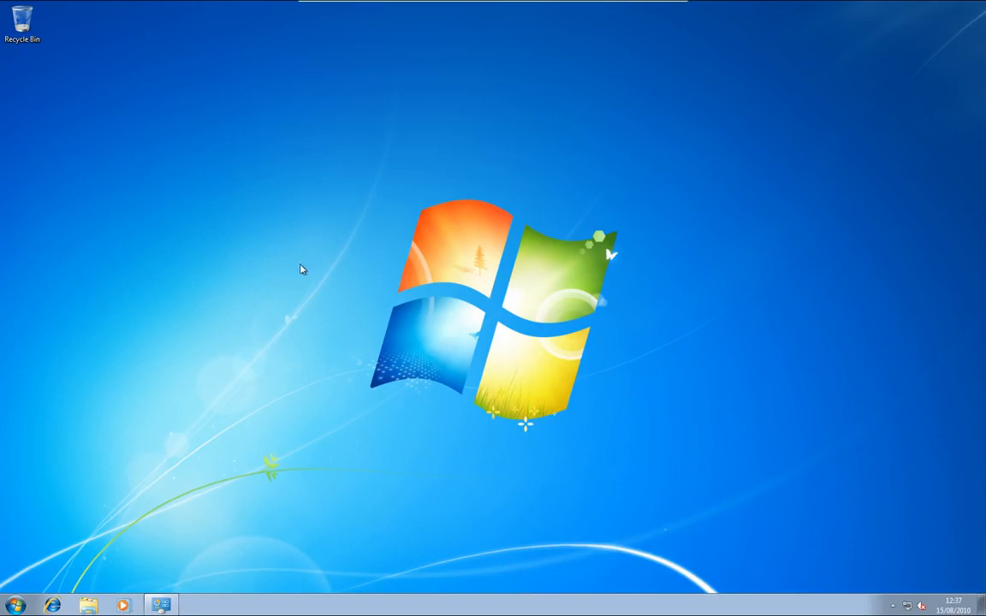
right_click(301, 269)
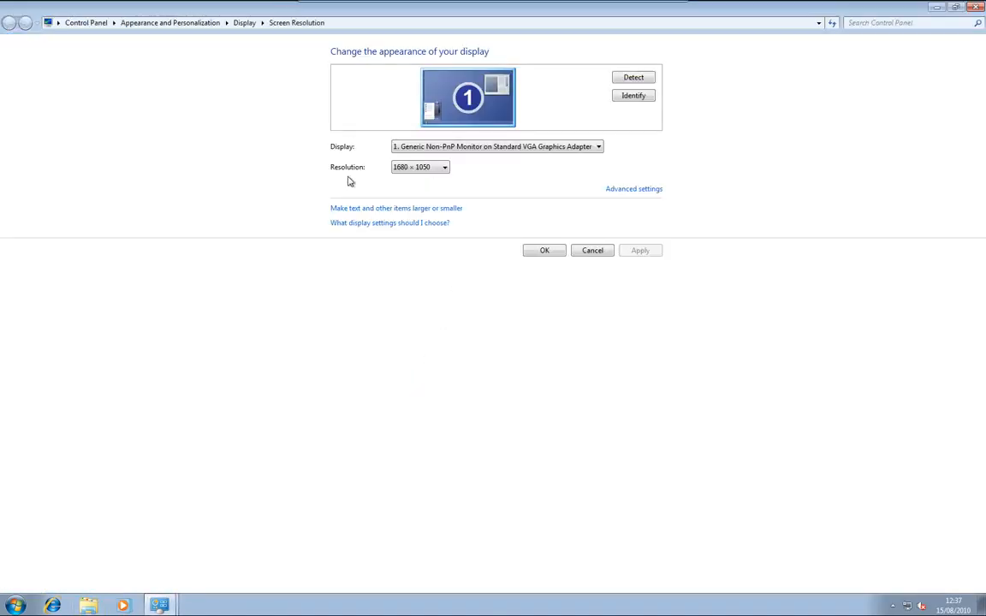
Step: Choose 1680 × 1050 from the Resolution list and confirm with OK
click(445, 168)
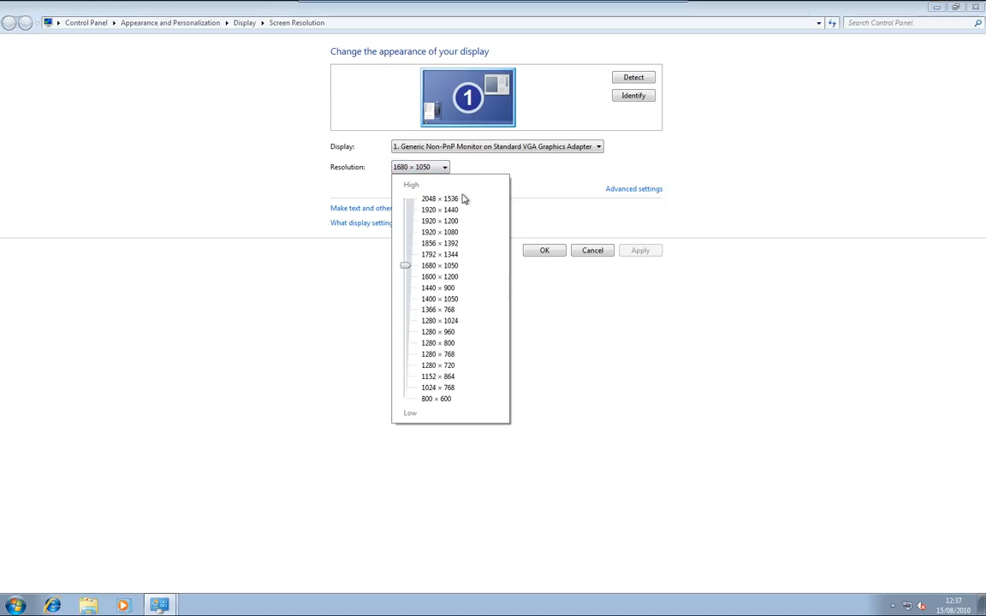
mouse_move(483, 224)
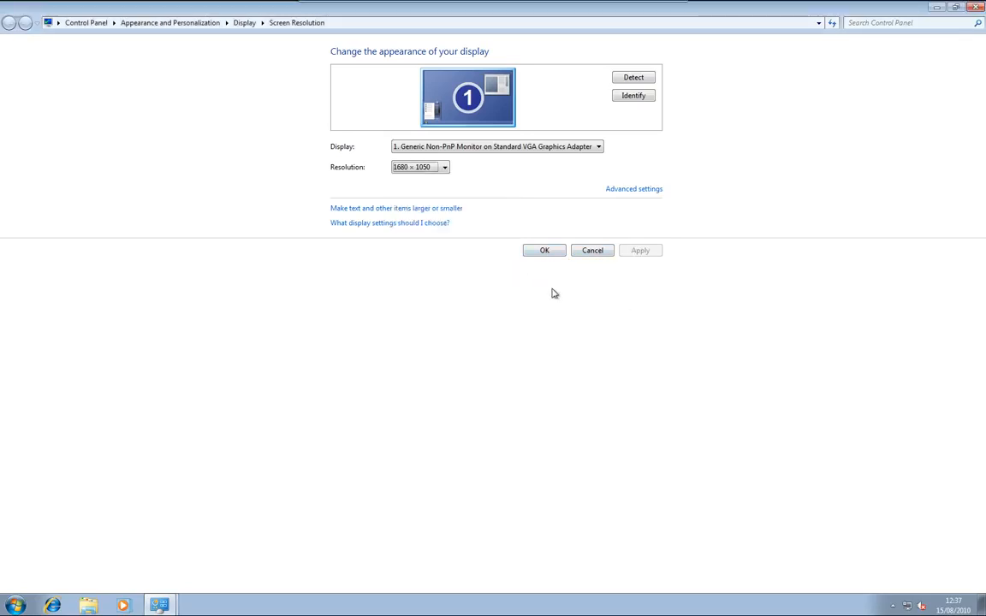
mouse_move(575, 342)
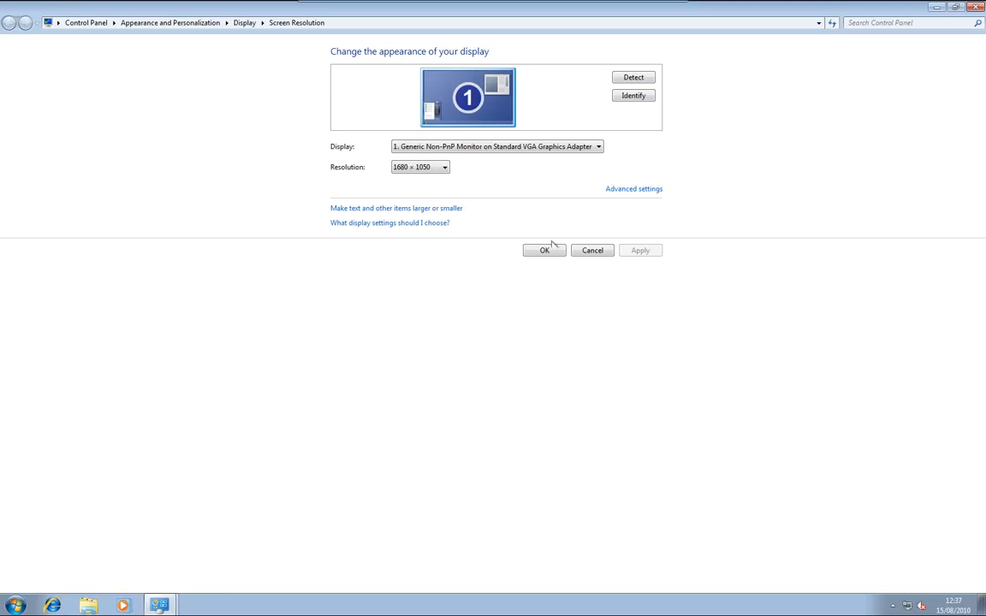
click(592, 250)
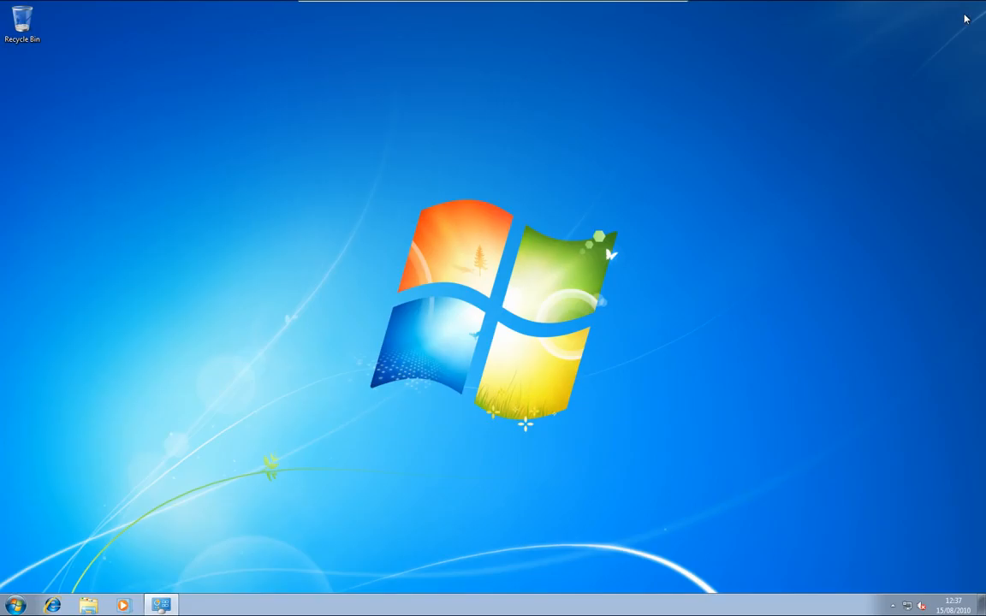
mouse_move(445, 359)
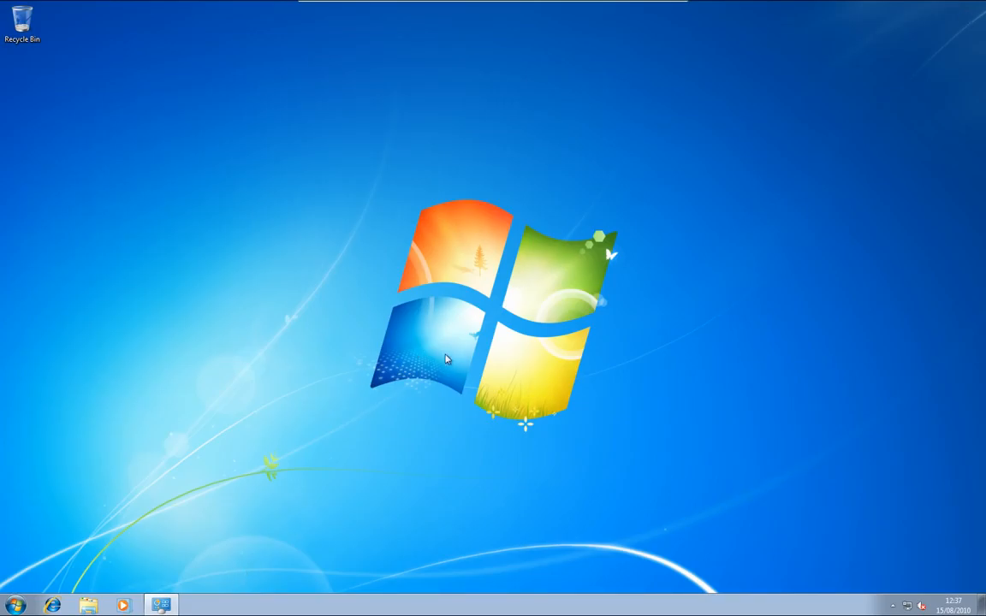
mouse_move(489, 356)
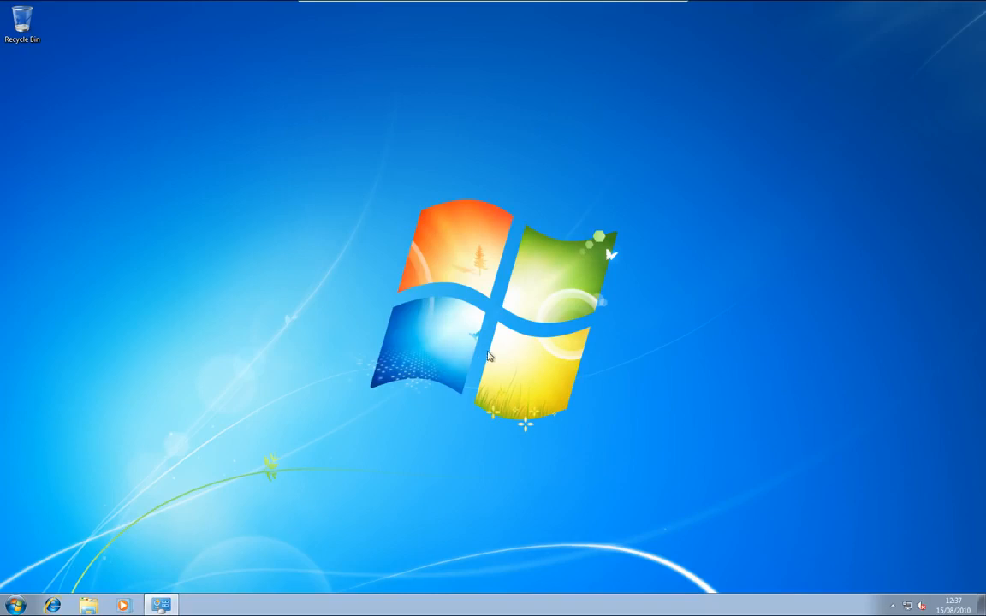
mouse_move(481, 354)
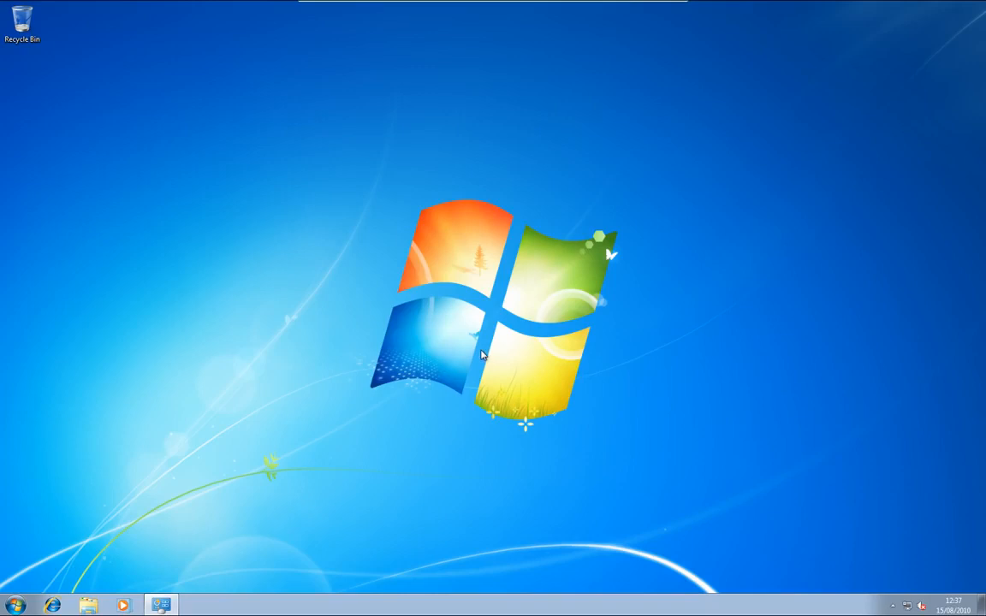